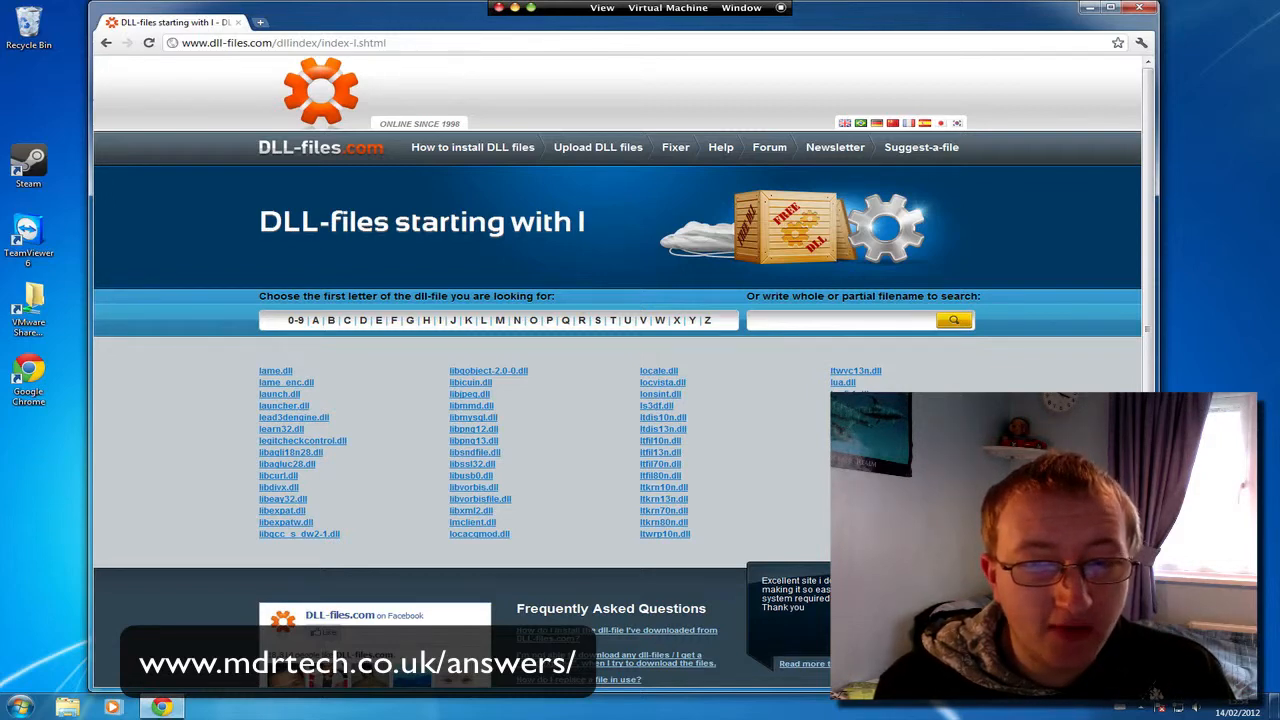
{"action": "mouse_move", "coordinate": [756, 536]}
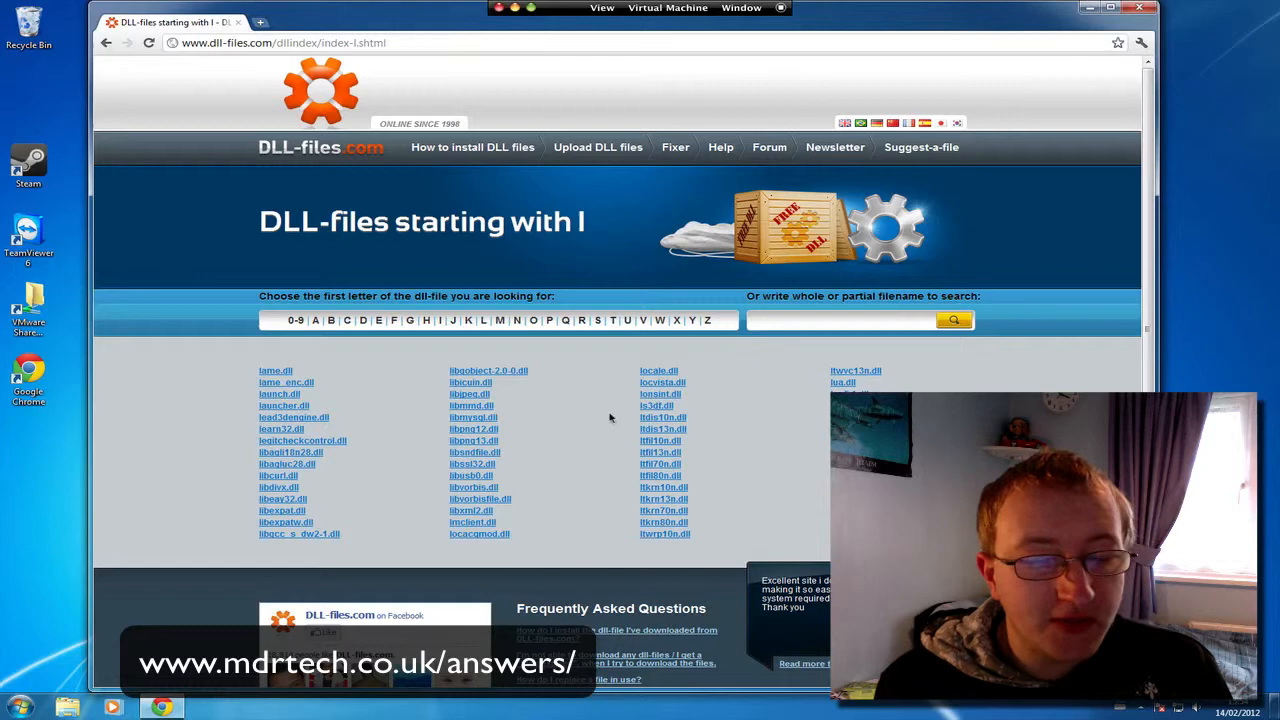
{"action": "mouse_move", "coordinate": [650, 496]}
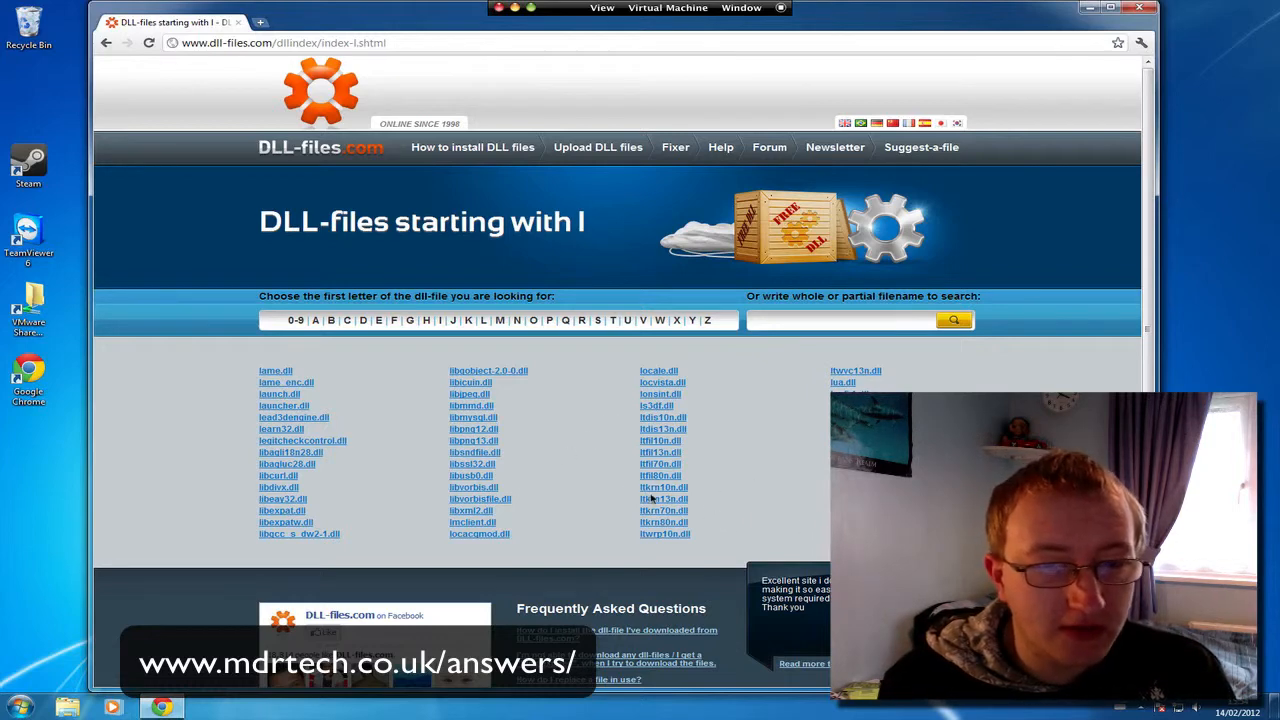
{"action": "mouse_move", "coordinate": [544, 520]}
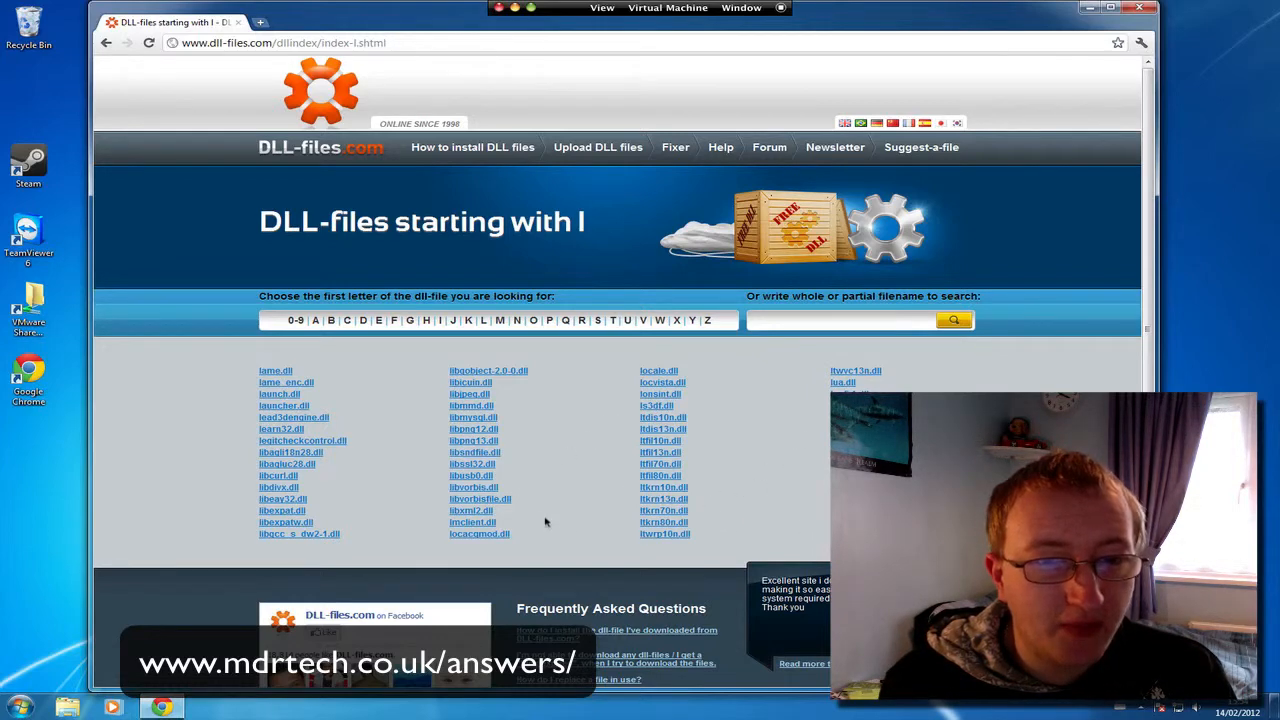
{"action": "mouse_move", "coordinate": [546, 444]}
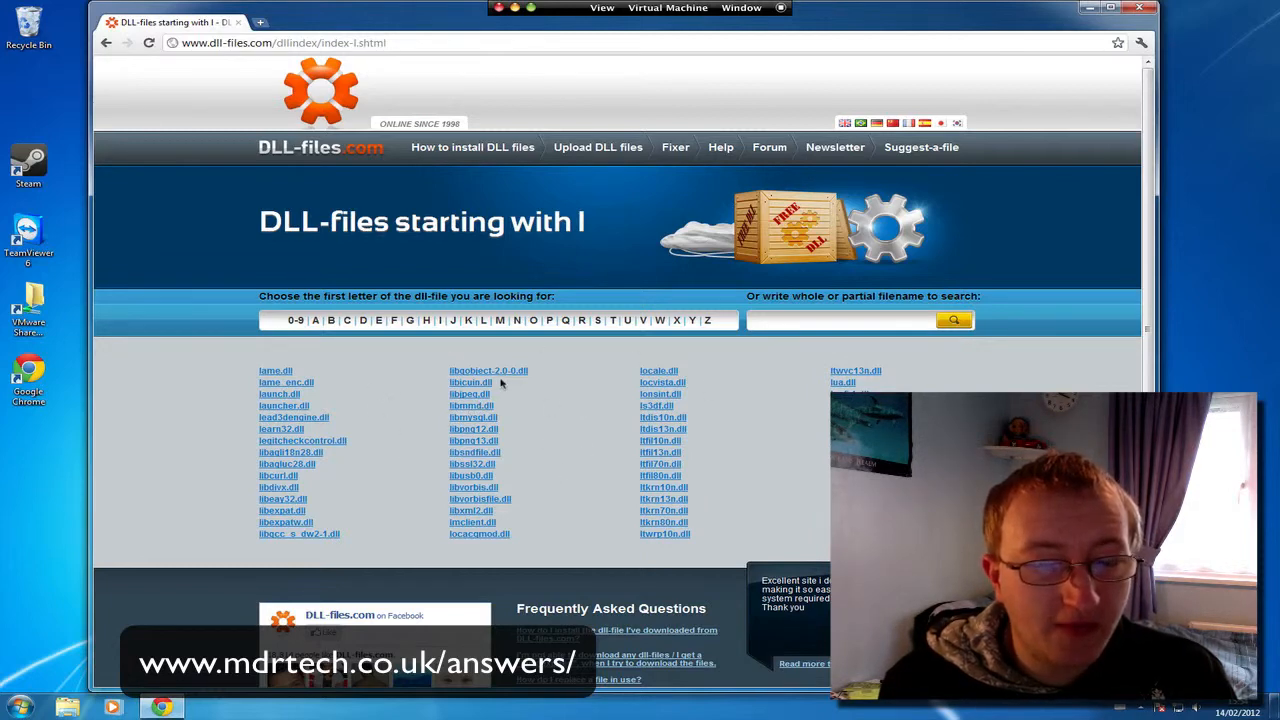
{"action": "mouse_move", "coordinate": [568, 410]}
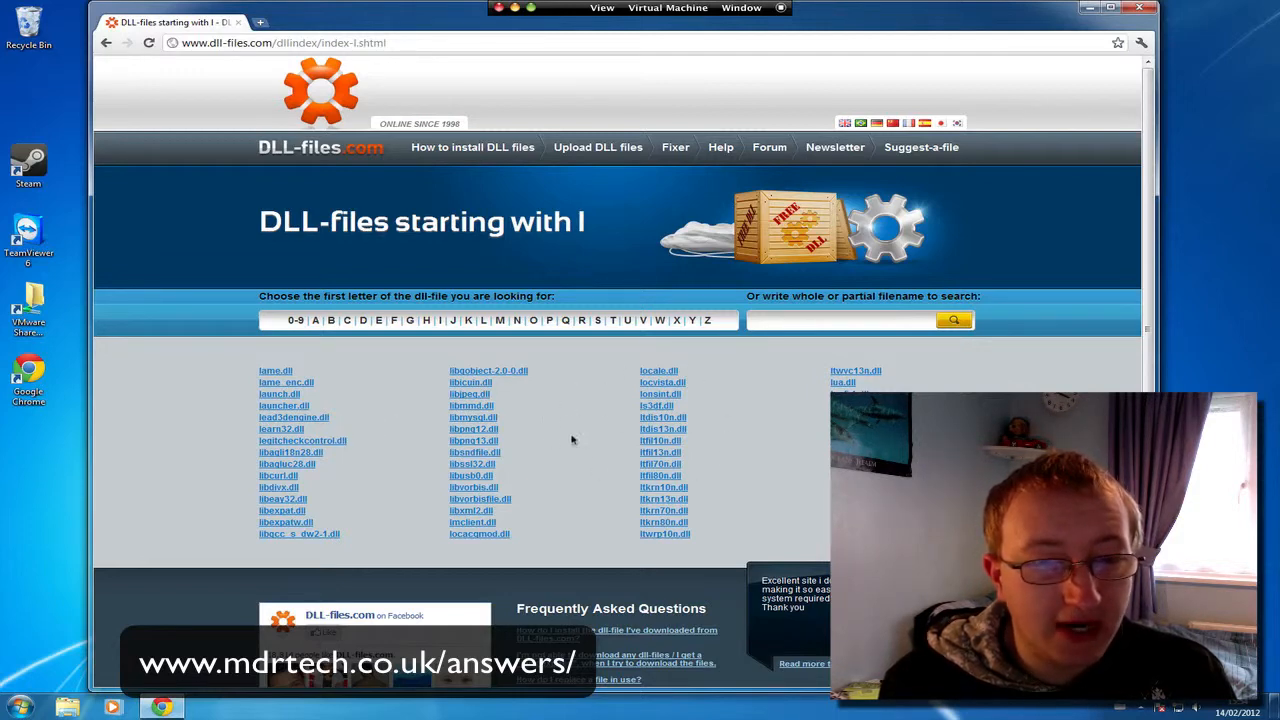
{"action": "mouse_move", "coordinate": [556, 456]}
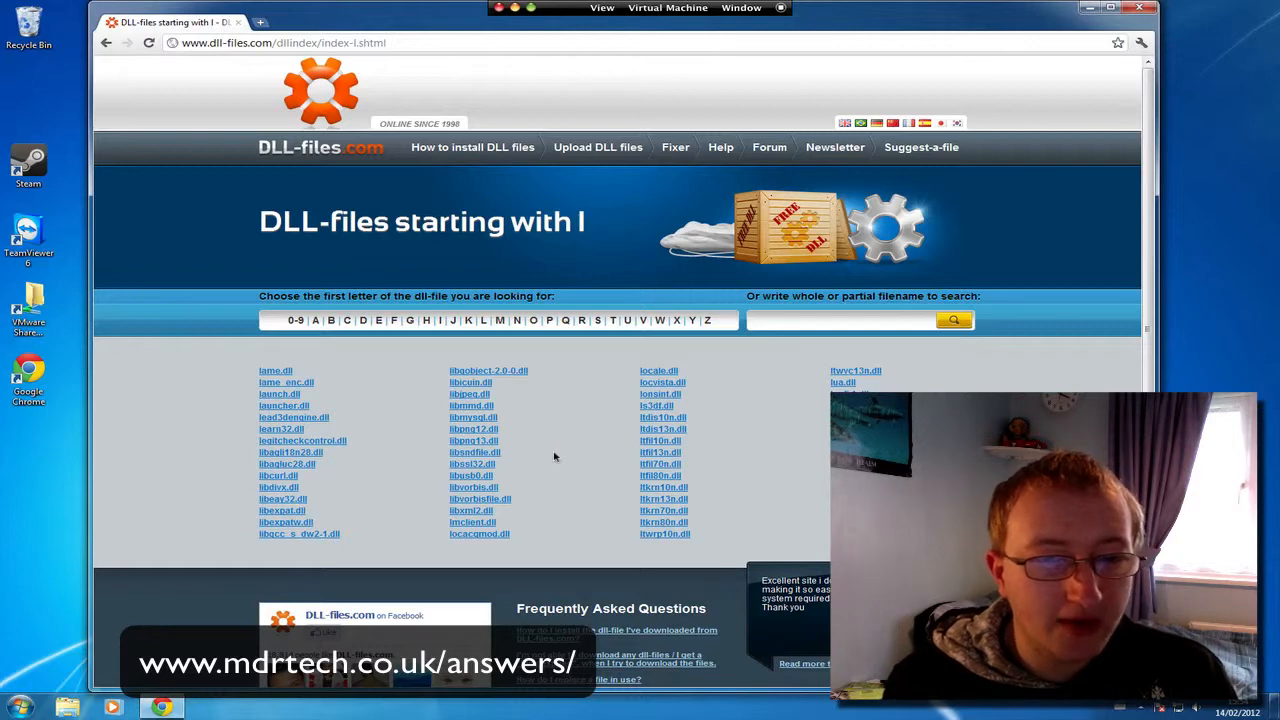
{"action": "mouse_move", "coordinate": [818, 368]}
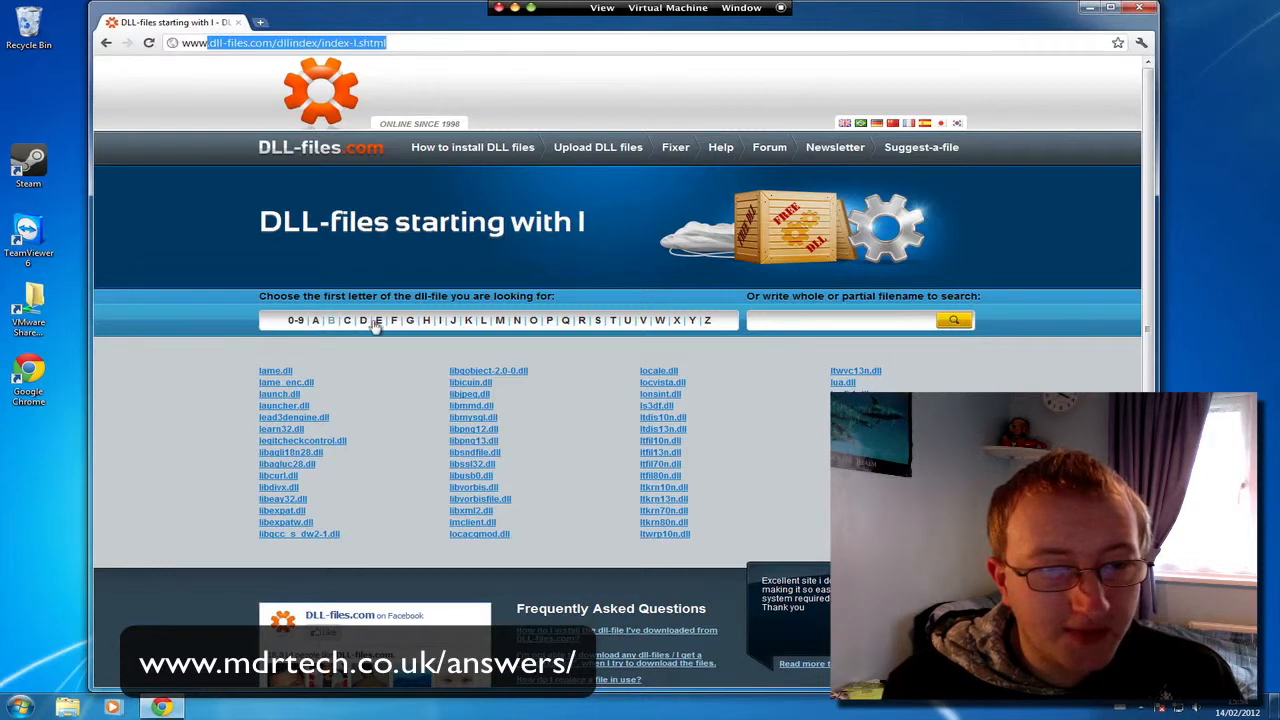
{"action": "mouse_move", "coordinate": [520, 382]}
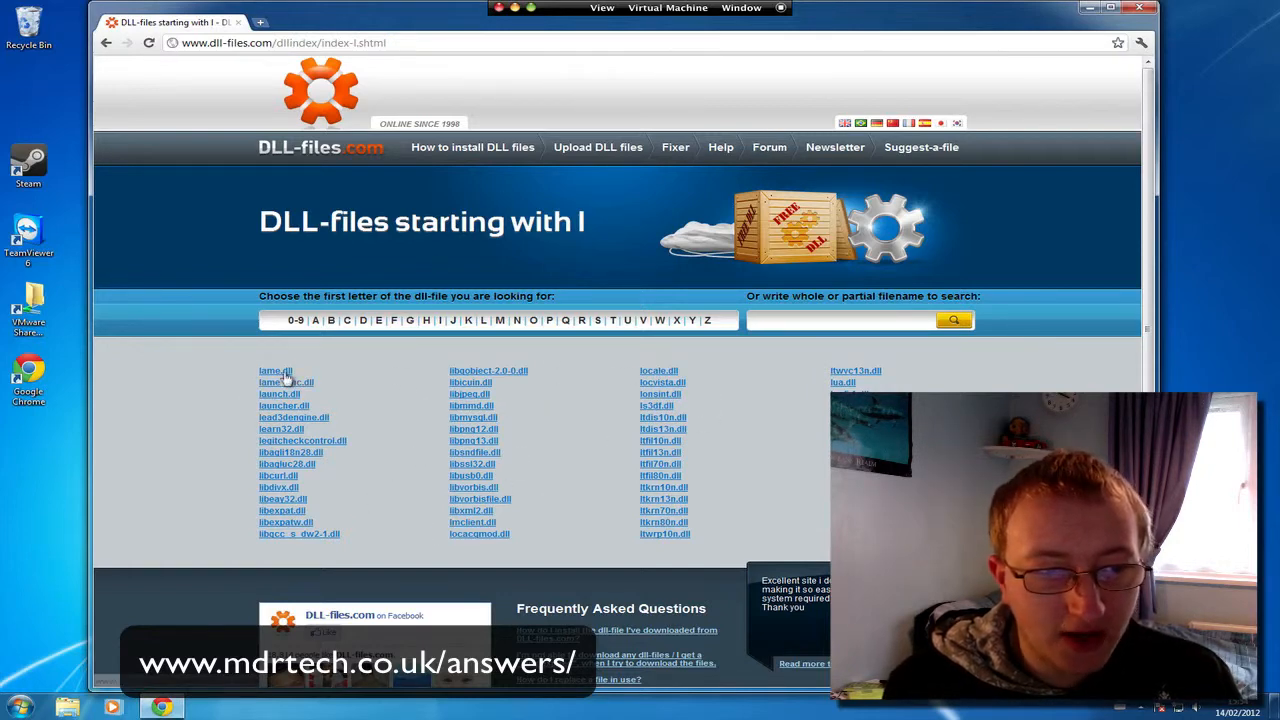
Step: Go to the lame.dll page, download lame.zip and open it in WinRAR
{"action": "left_click", "coordinate": [276, 370]}
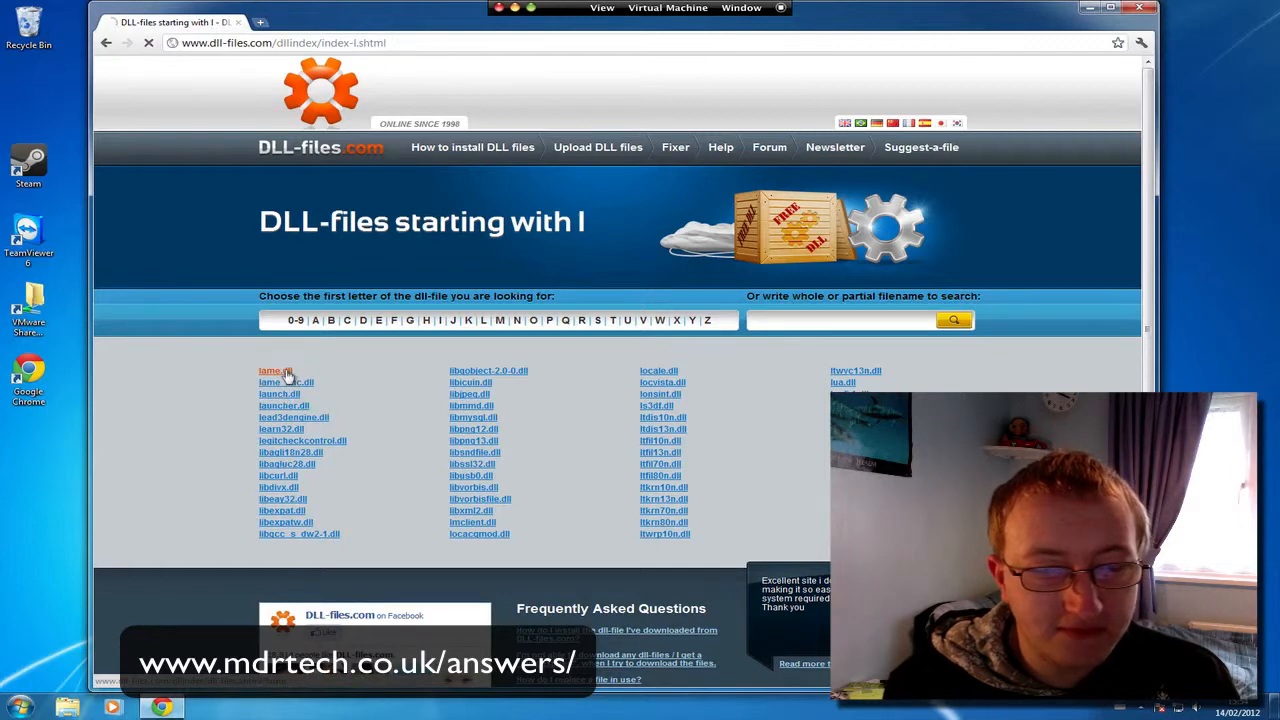
{"action": "left_click", "coordinate": [276, 370]}
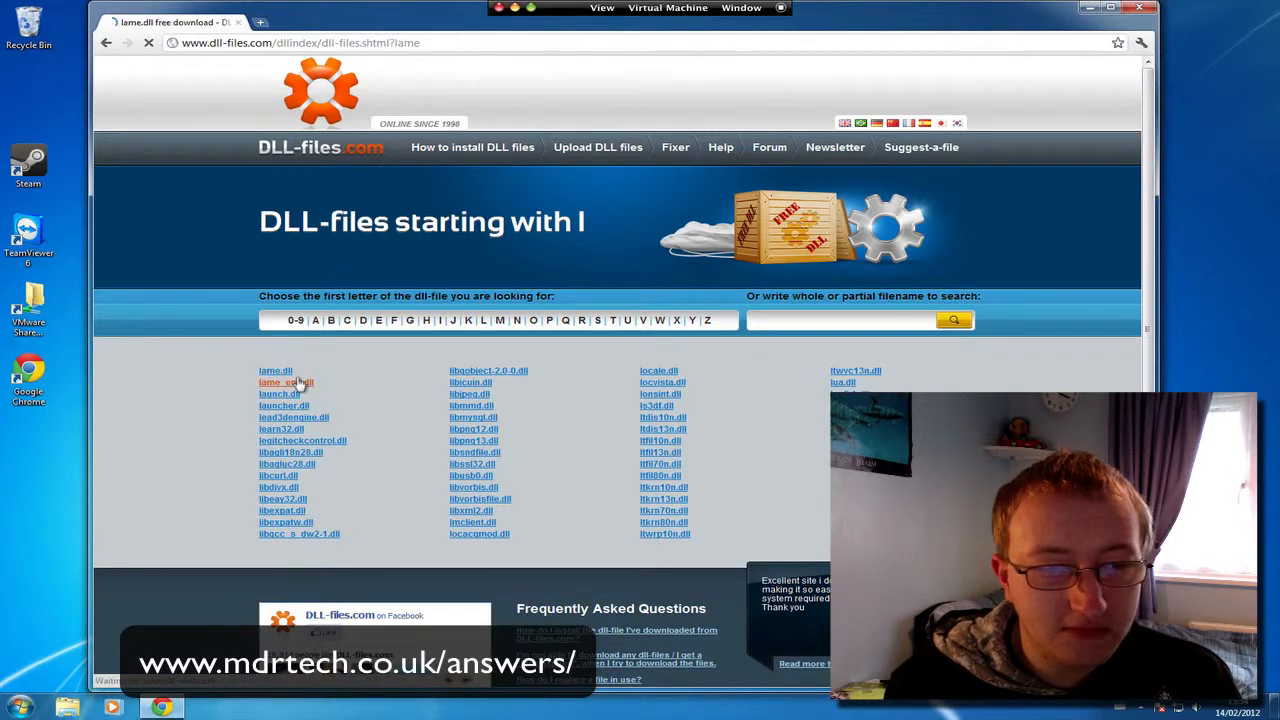
{"action": "left_click", "coordinate": [286, 382]}
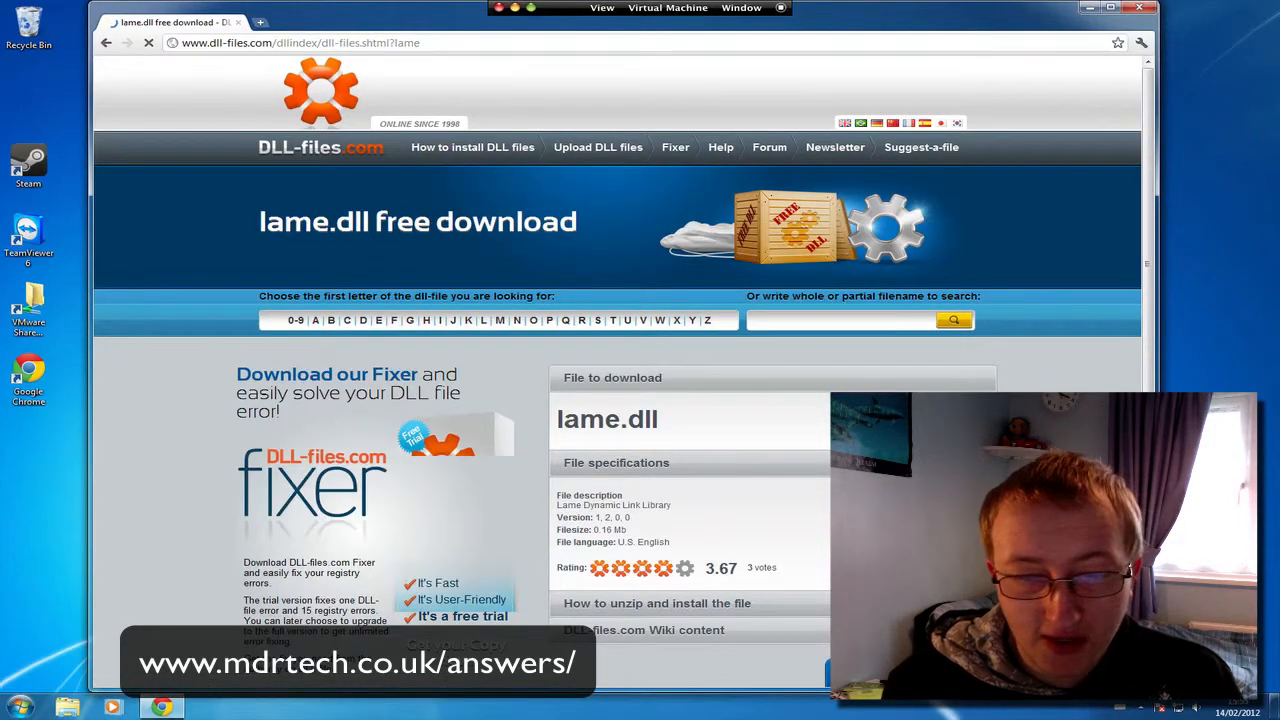
{"action": "scroll", "scroll_direction": "down", "scroll_amount": 3}
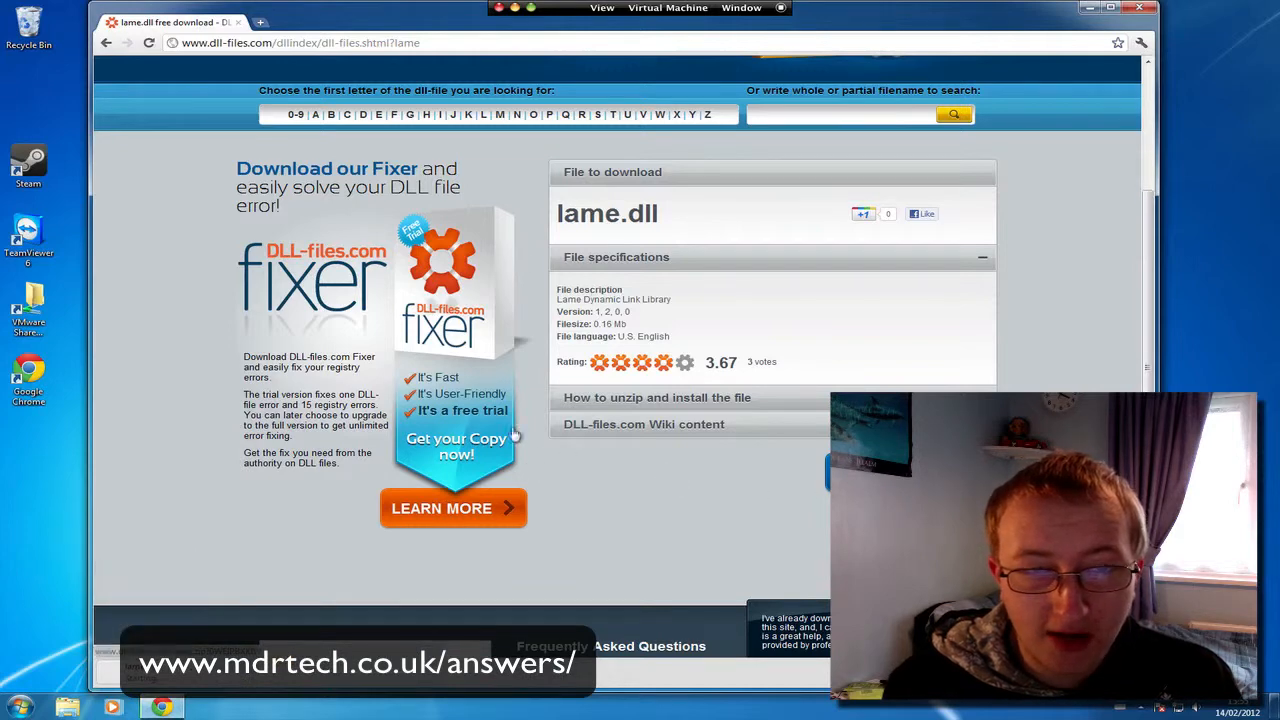
{"action": "double_click", "coordinate": [606, 212]}
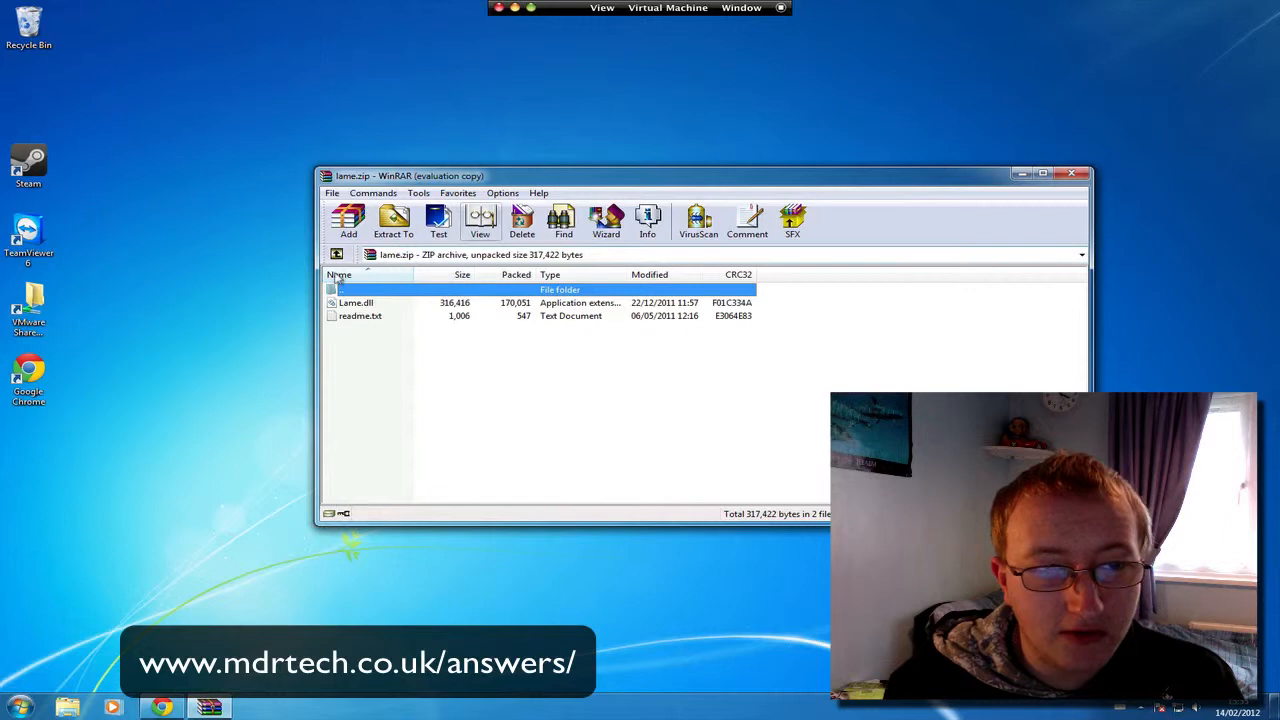
Step: Extract lame.dll and readme.txt from lame.zip to the Desktop, then move WinRAR aside
{"action": "left_click", "coordinate": [392, 220]}
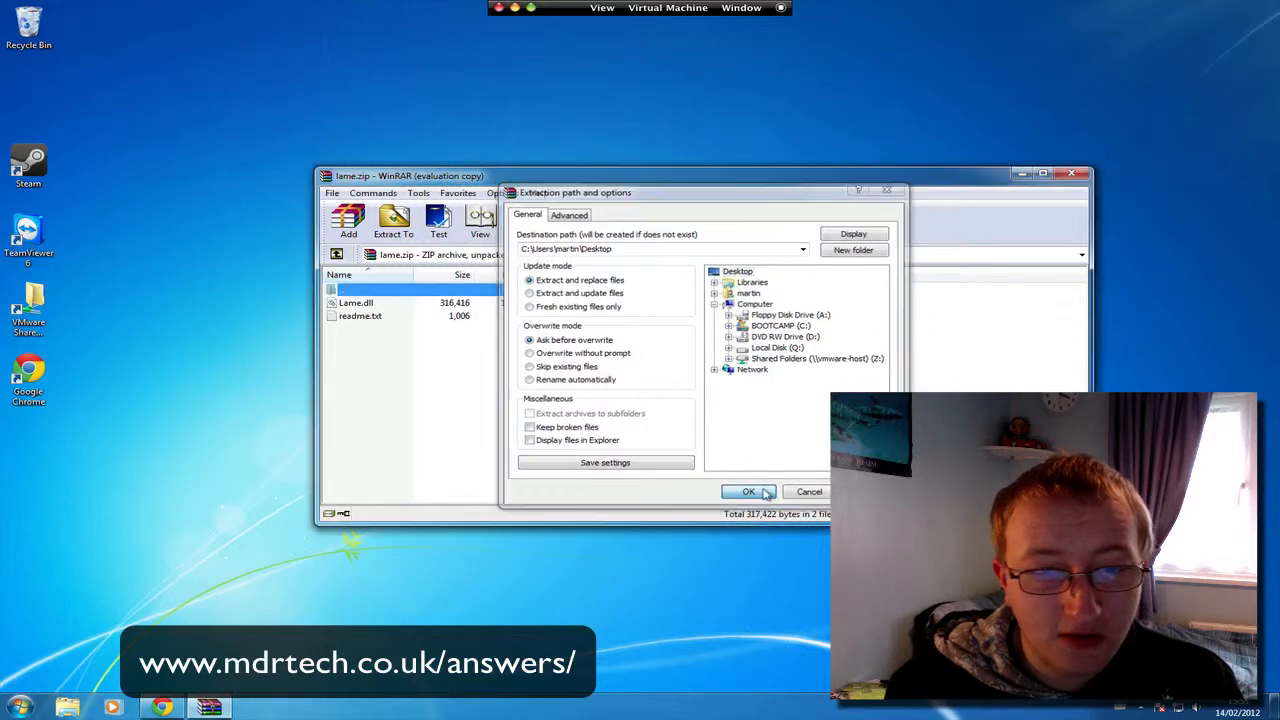
{"action": "left_click", "coordinate": [748, 492]}
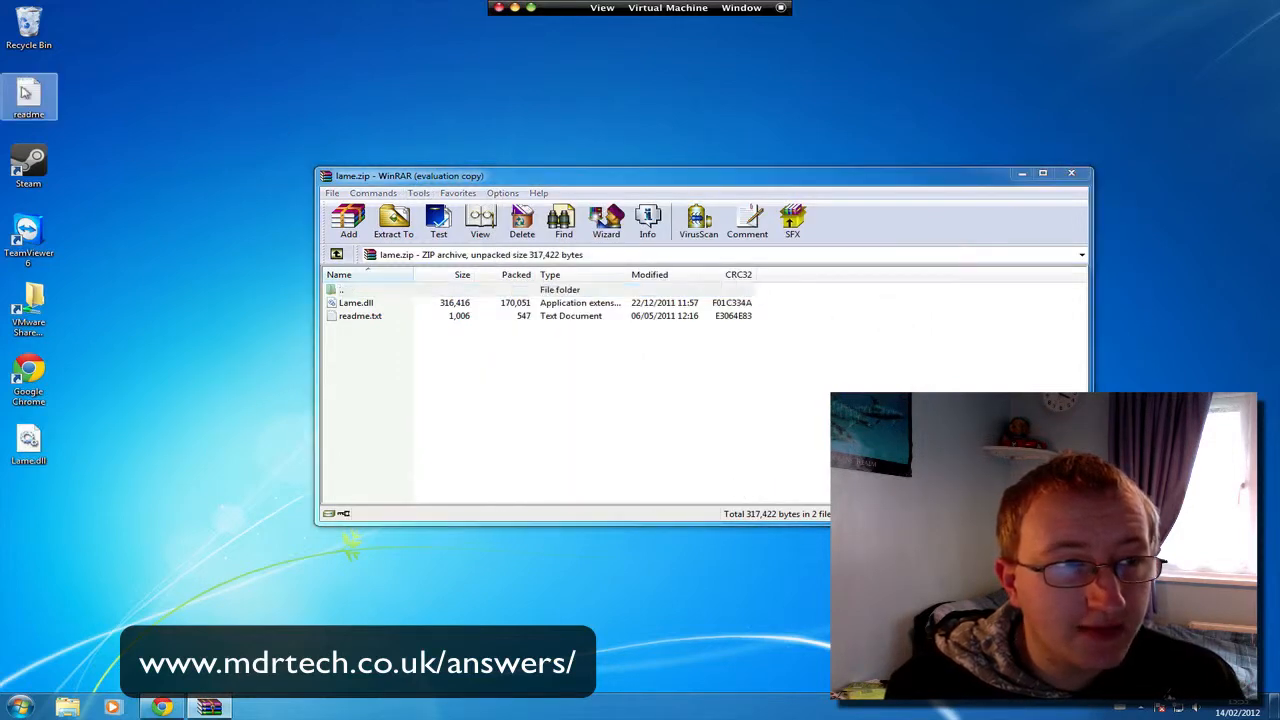
{"action": "mouse_move", "coordinate": [28, 96]}
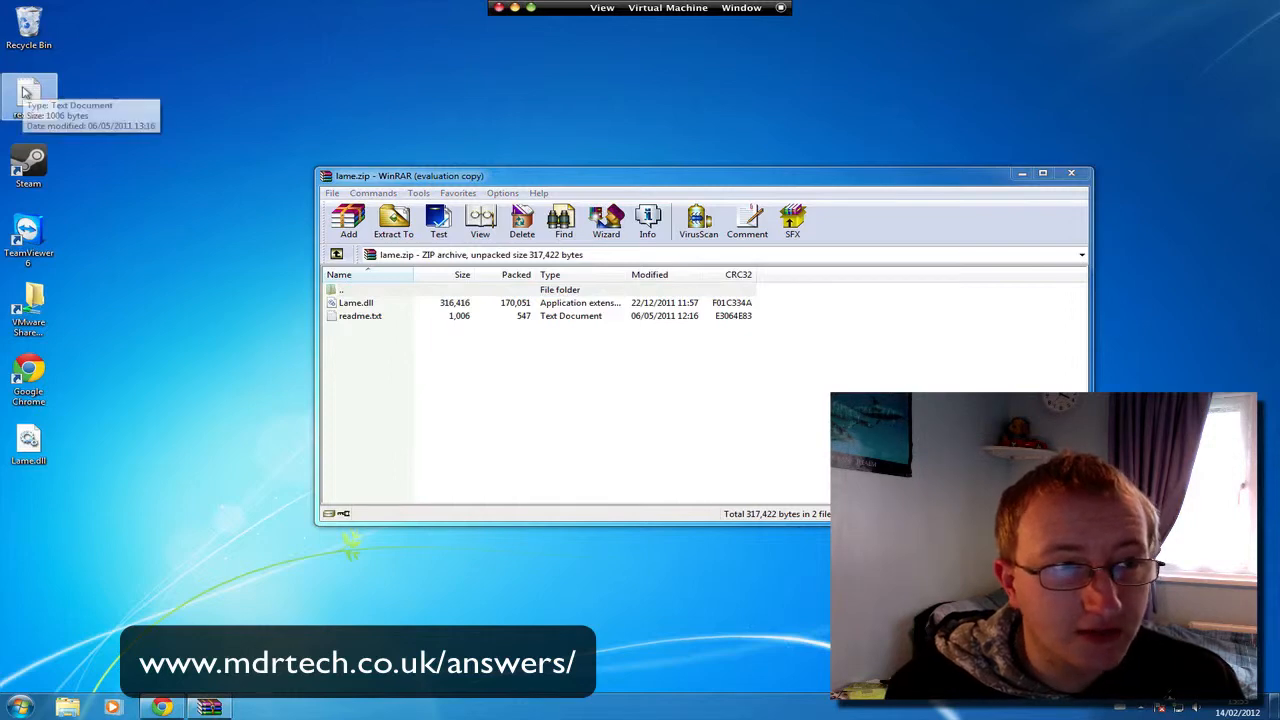
{"action": "mouse_move", "coordinate": [210, 164]}
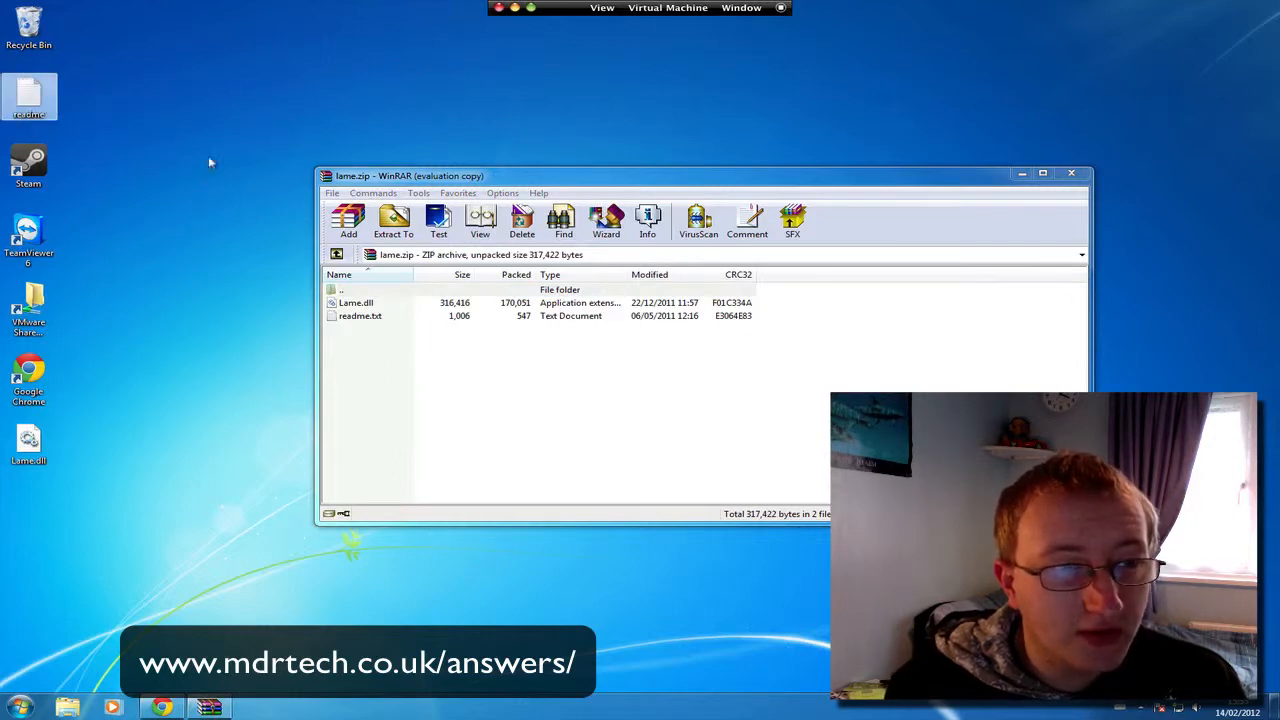
{"action": "left_click_drag", "start_coordinate": [408, 176], "coordinate": [728, 246]}
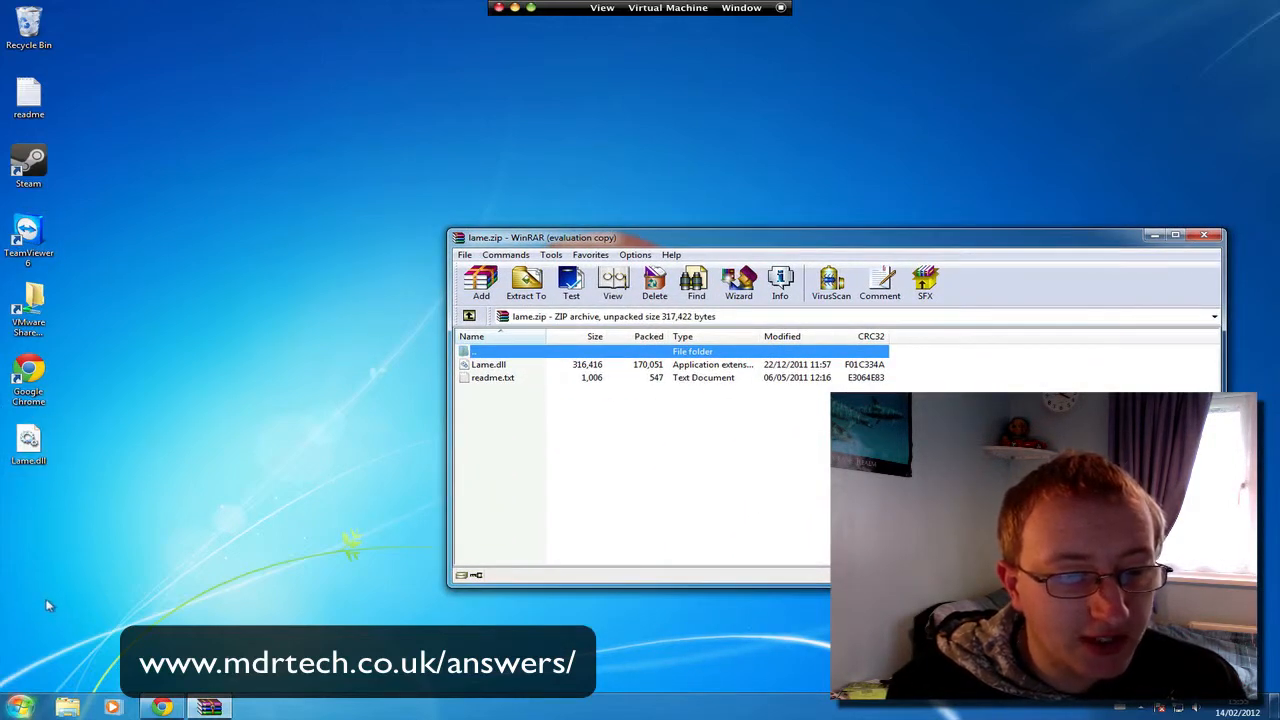
{"action": "mouse_move", "coordinate": [200, 388]}
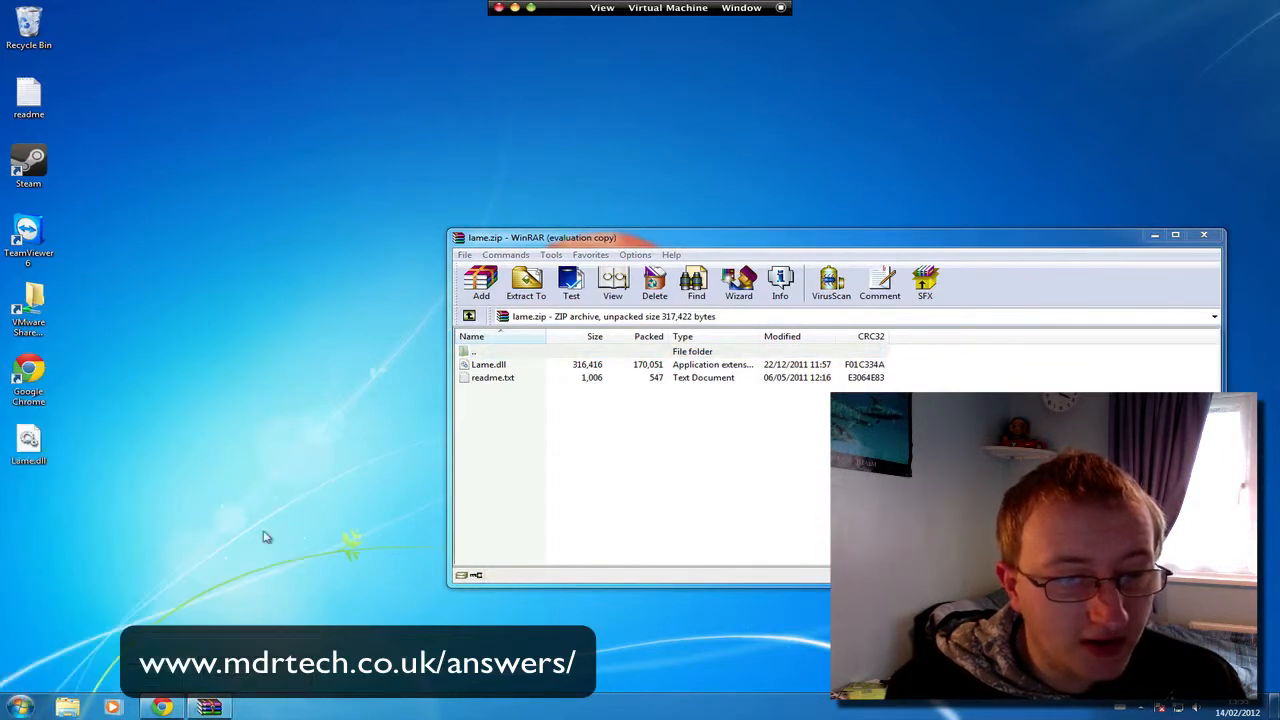
Step: Navigate from Computer into BOOTCAMP (C:), then Windows, then System32
{"action": "left_click", "coordinate": [68, 706]}
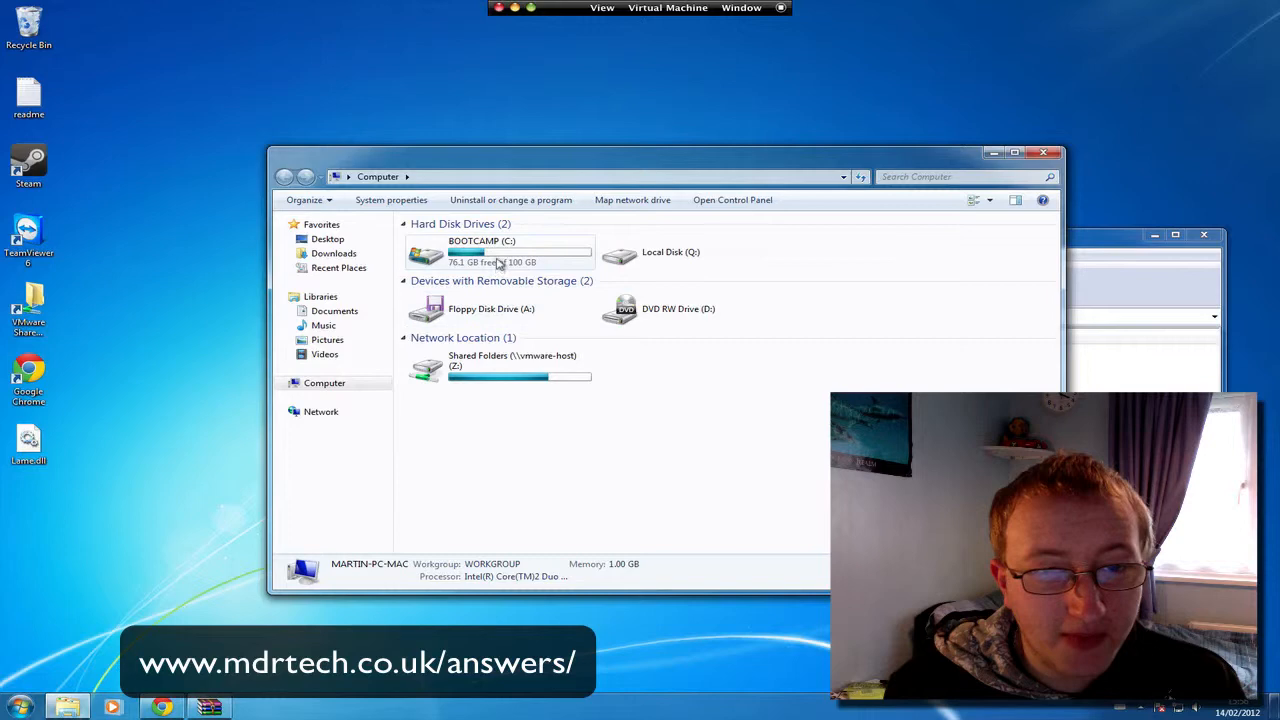
{"action": "double_click", "coordinate": [482, 252]}
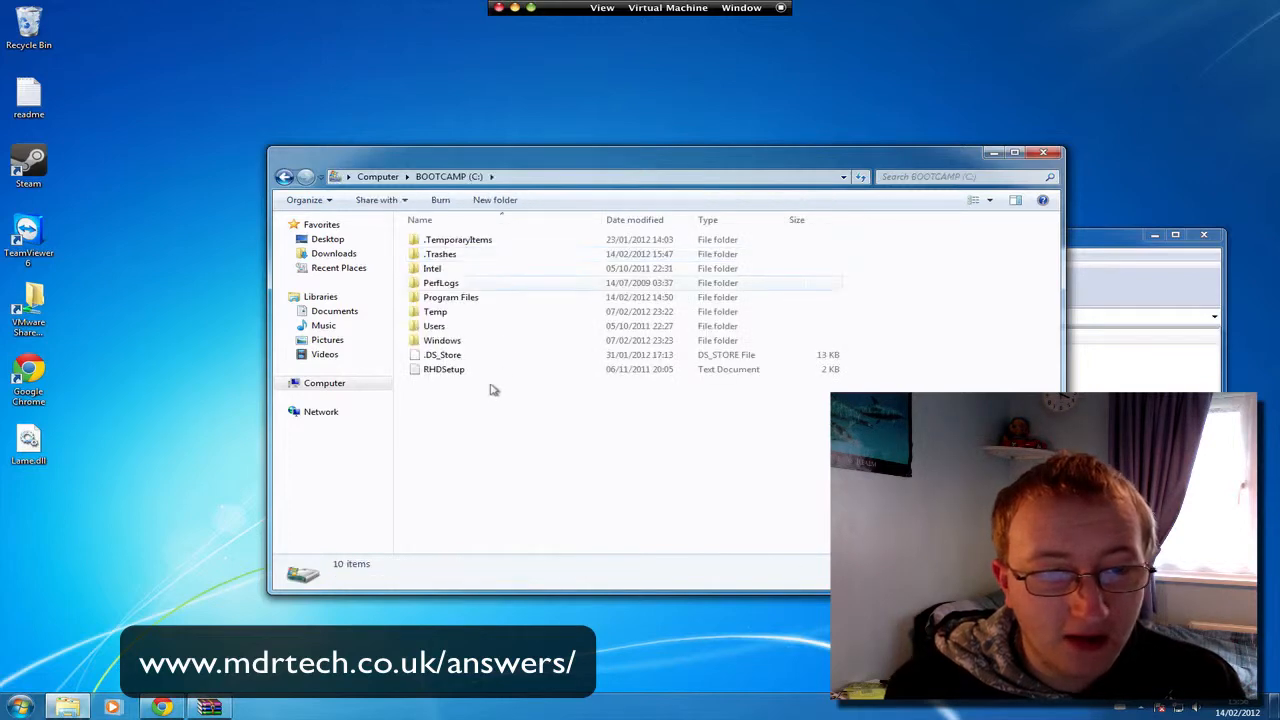
{"action": "double_click", "coordinate": [442, 340]}
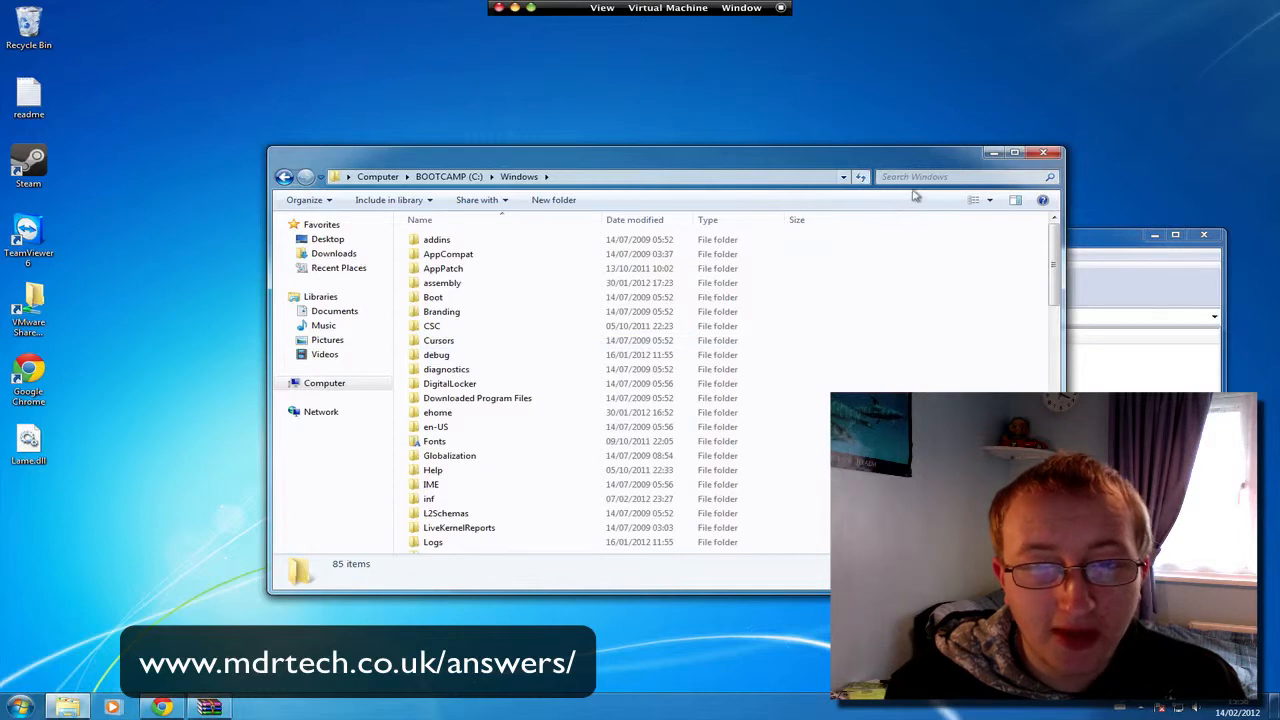
{"action": "mouse_move", "coordinate": [570, 318]}
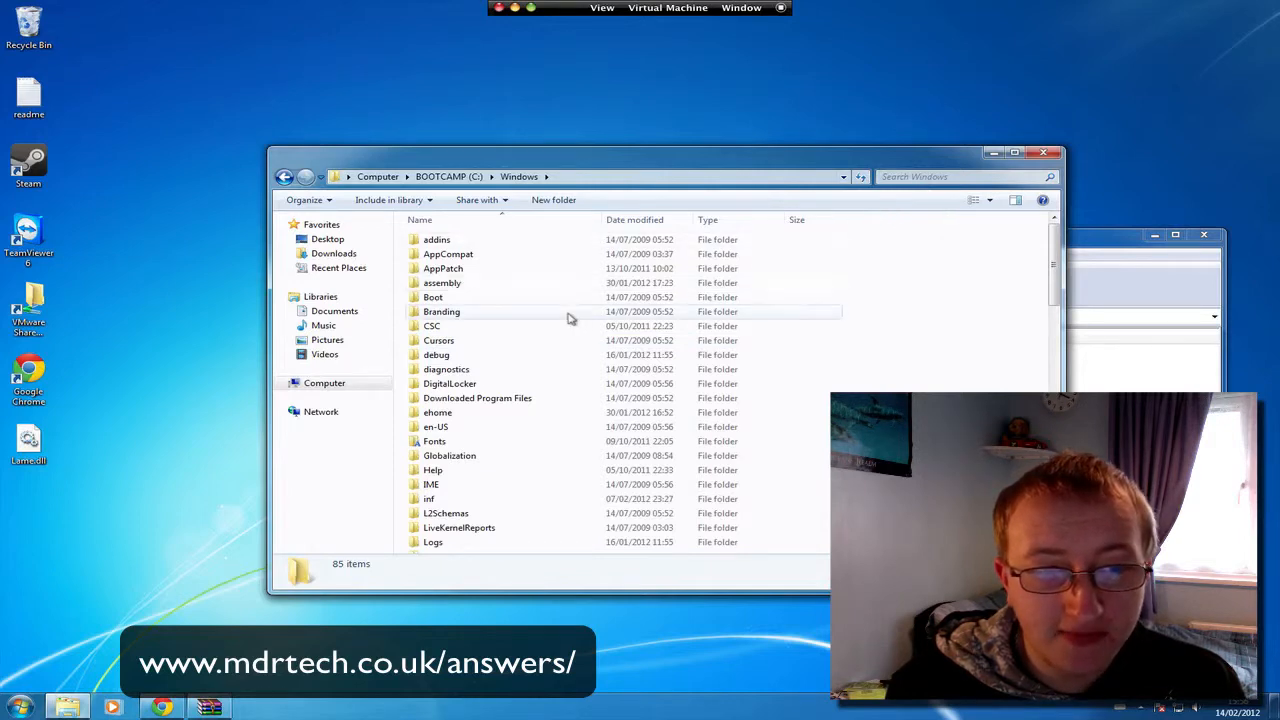
{"action": "mouse_move", "coordinate": [564, 344]}
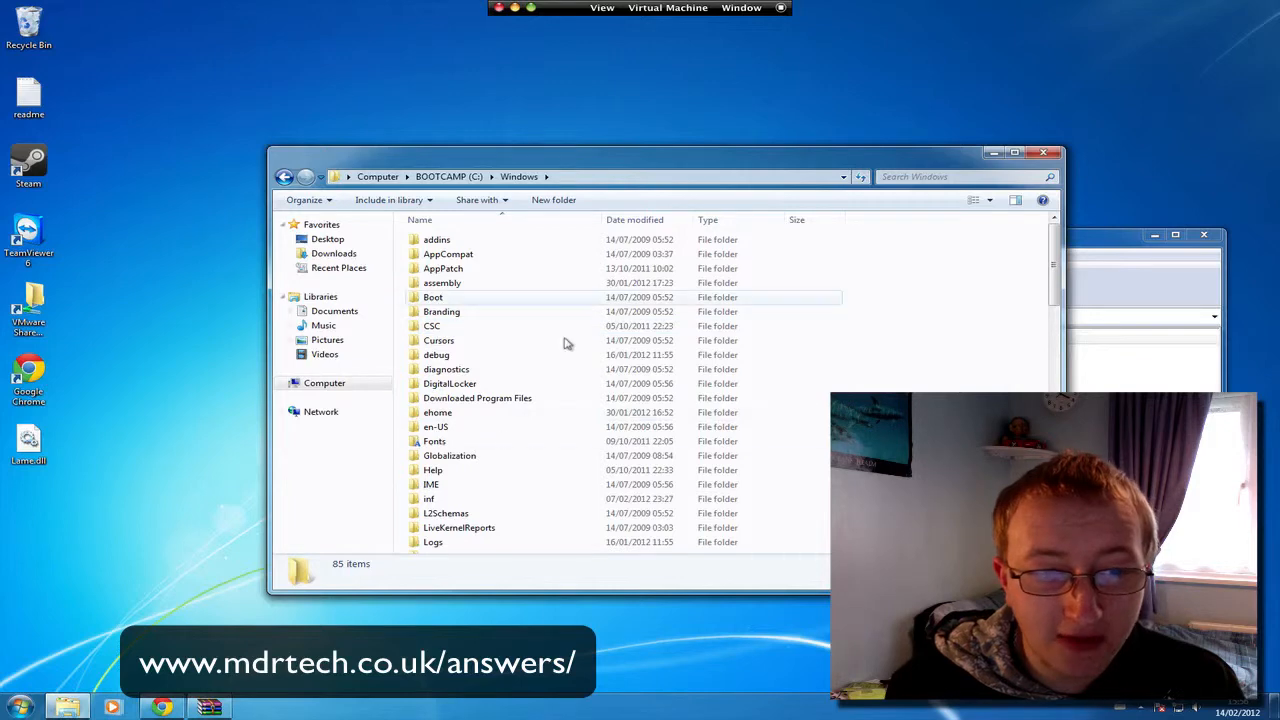
{"action": "scroll", "scroll_direction": "down", "scroll_amount": 3}
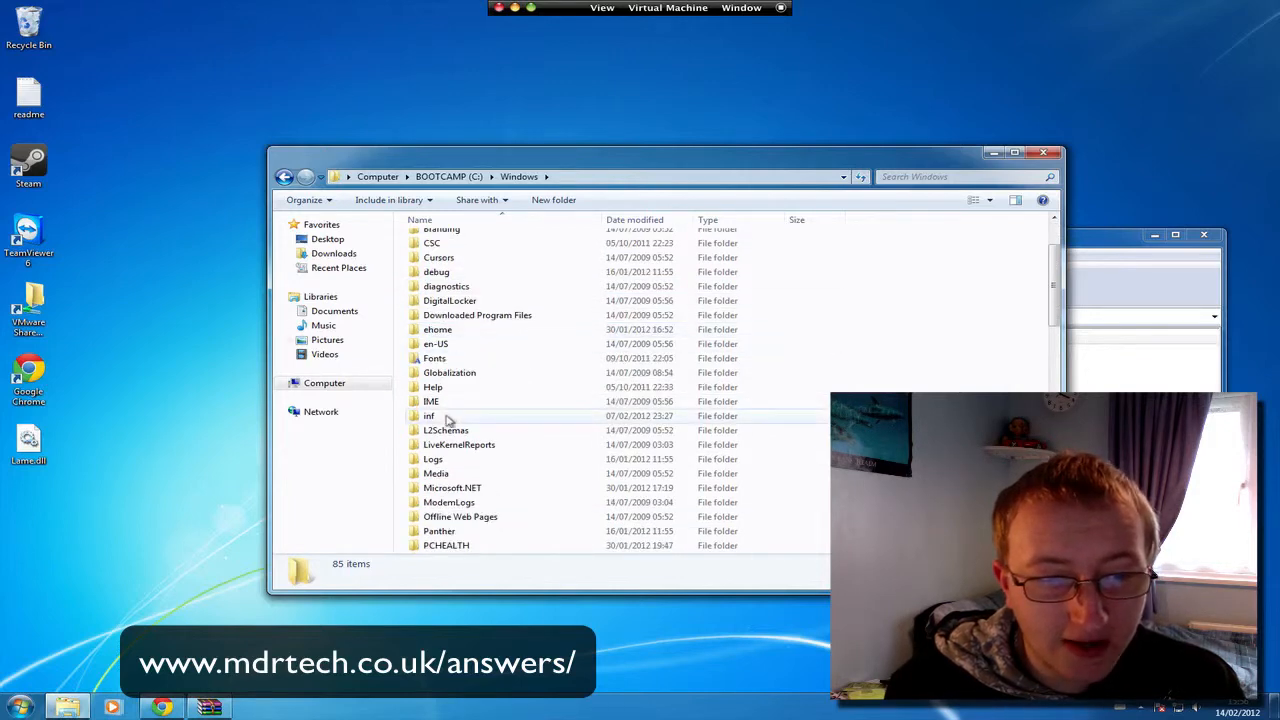
{"action": "left_click", "coordinate": [448, 372]}
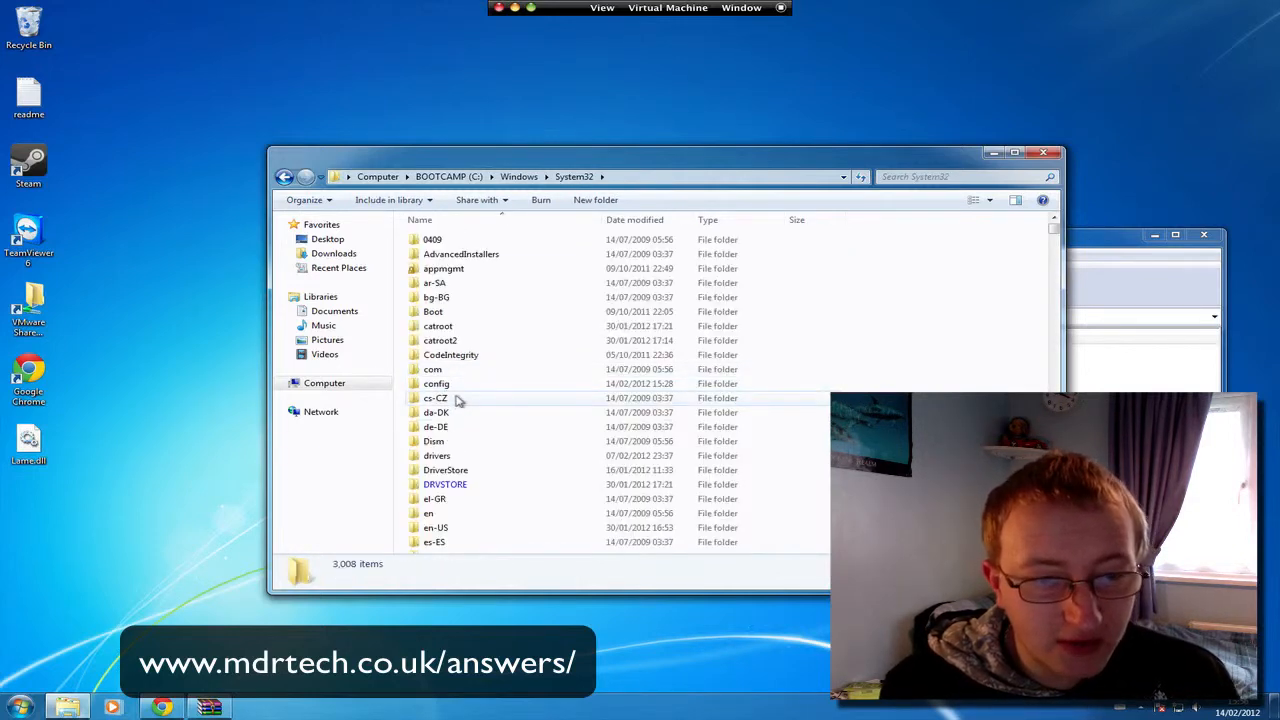
Step: Scroll down through the System32 file list toward its DLL files
{"action": "scroll", "scroll_direction": "down", "scroll_amount": 3}
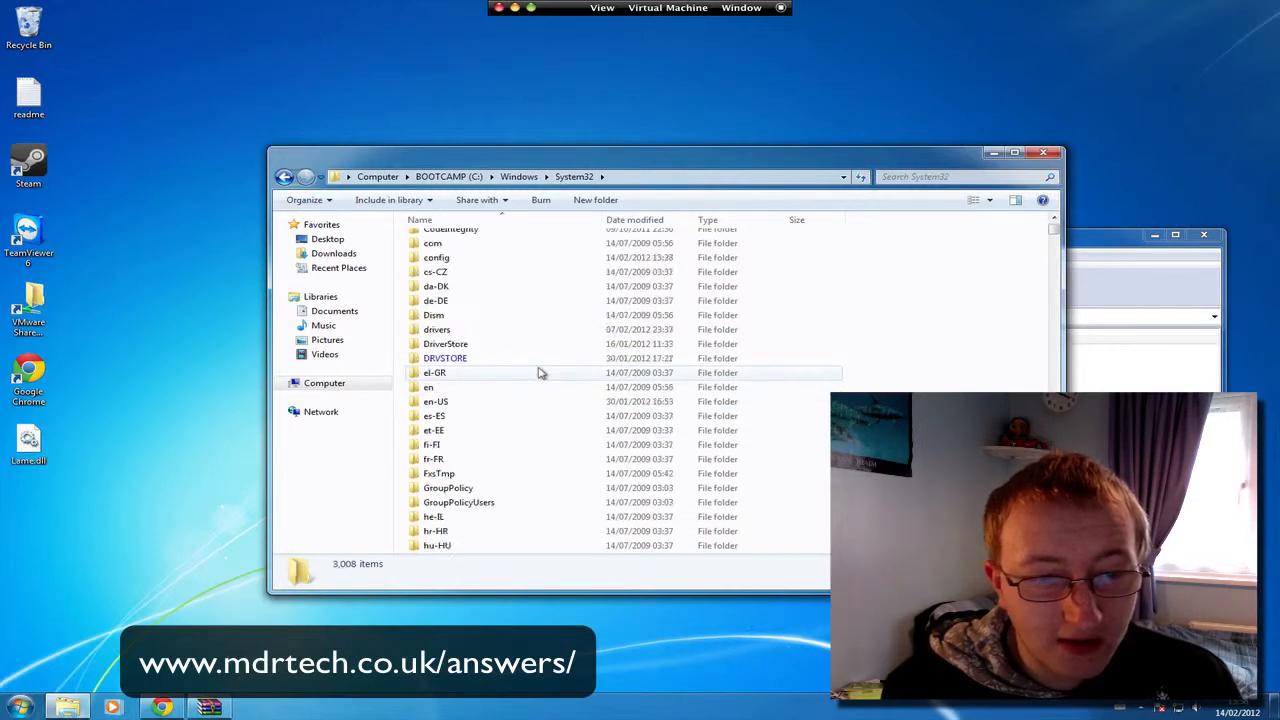
{"action": "scroll", "scroll_direction": "down", "scroll_amount": 3}
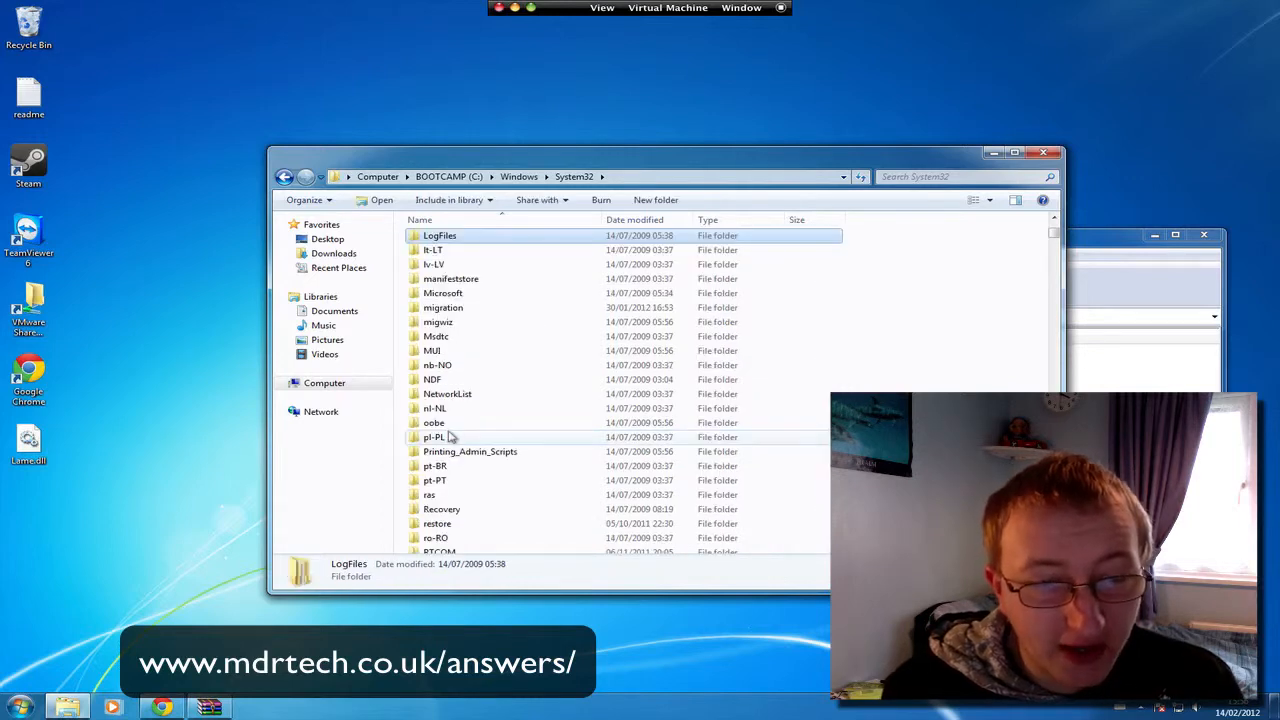
{"action": "scroll", "scroll_direction": "down", "scroll_amount": 3}
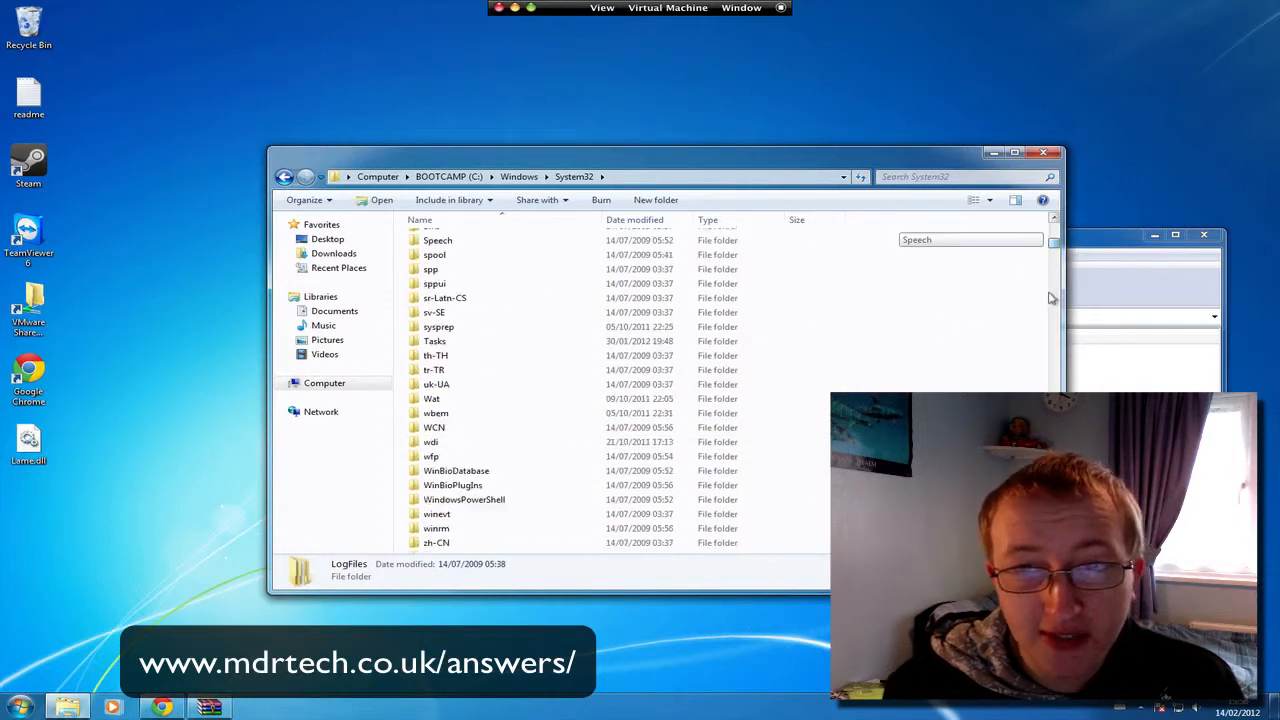
{"action": "scroll", "scroll_direction": "down", "scroll_amount": 3}
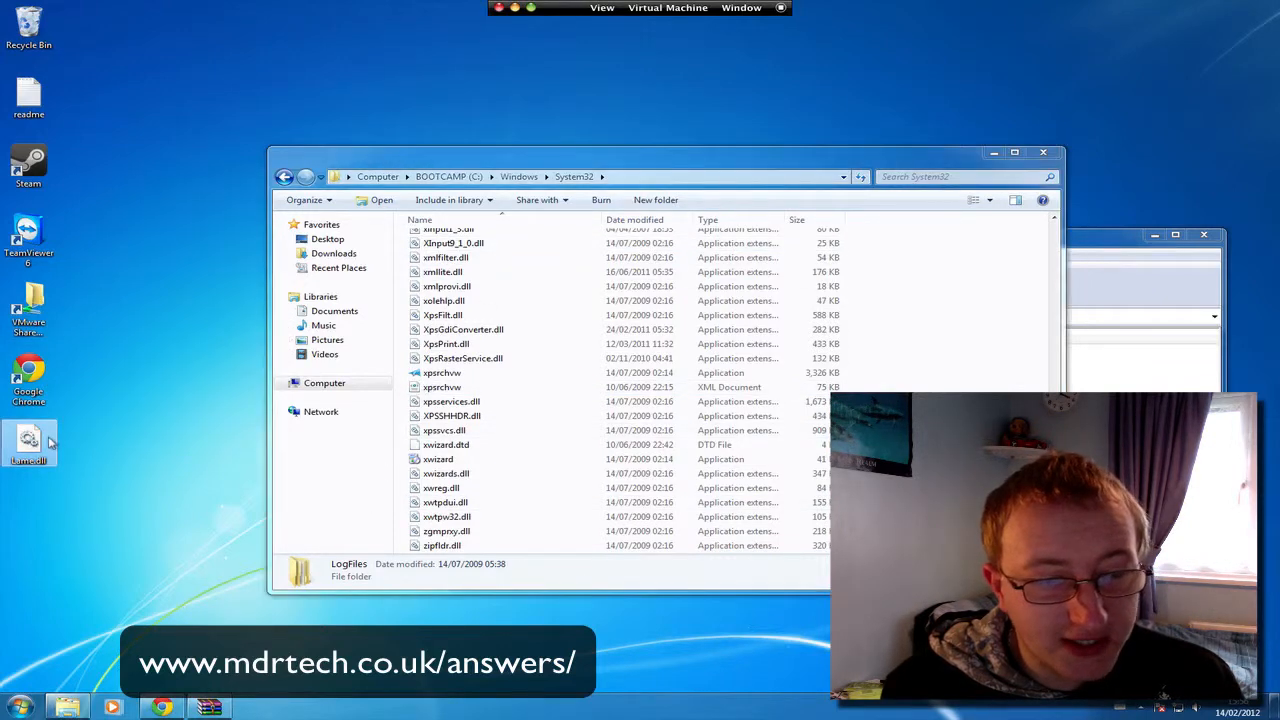
Step: Copy the lame.dll file from the desktop for pasting into System32
{"action": "right_click", "coordinate": [30, 444]}
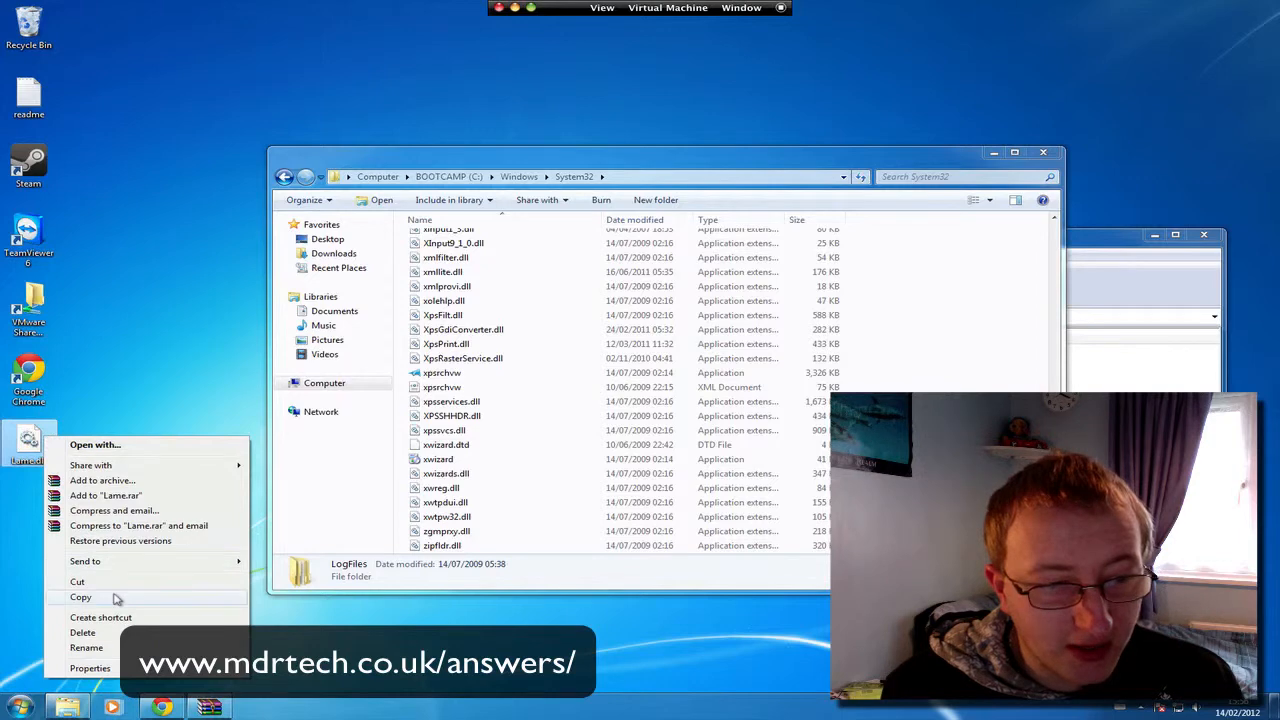
{"action": "left_click", "coordinate": [80, 596]}
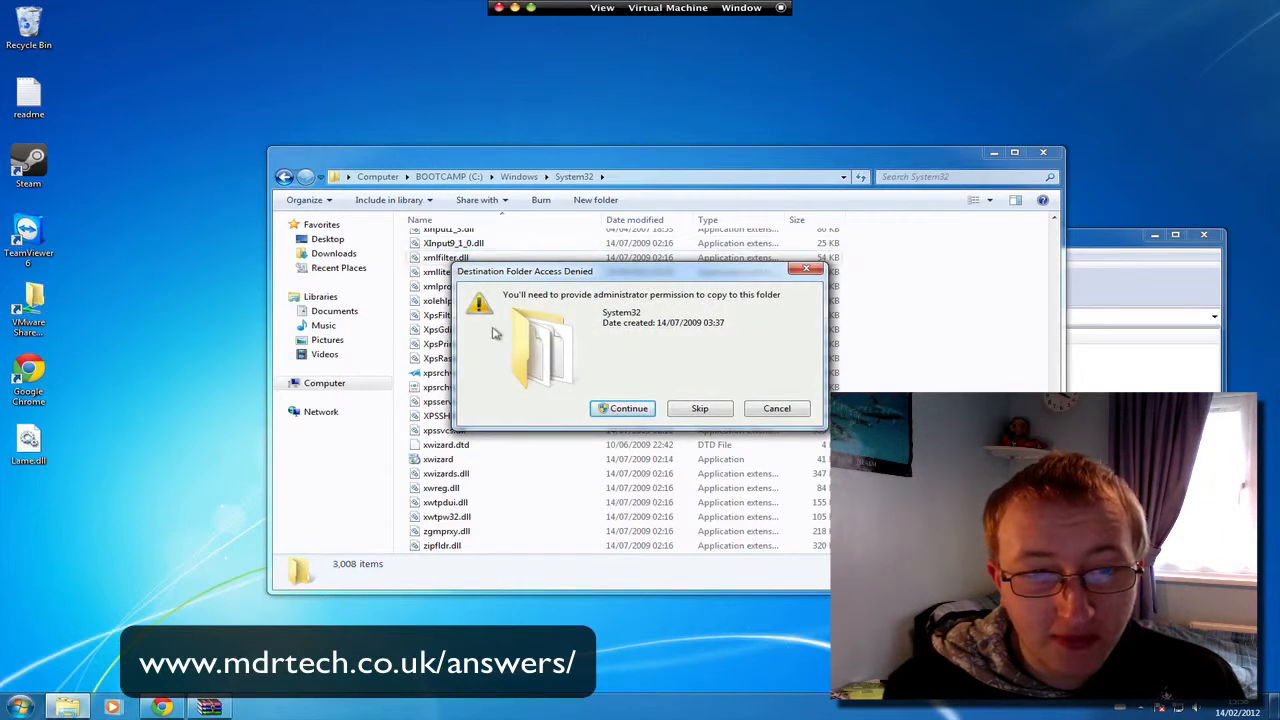
{"action": "mouse_move", "coordinate": [690, 312]}
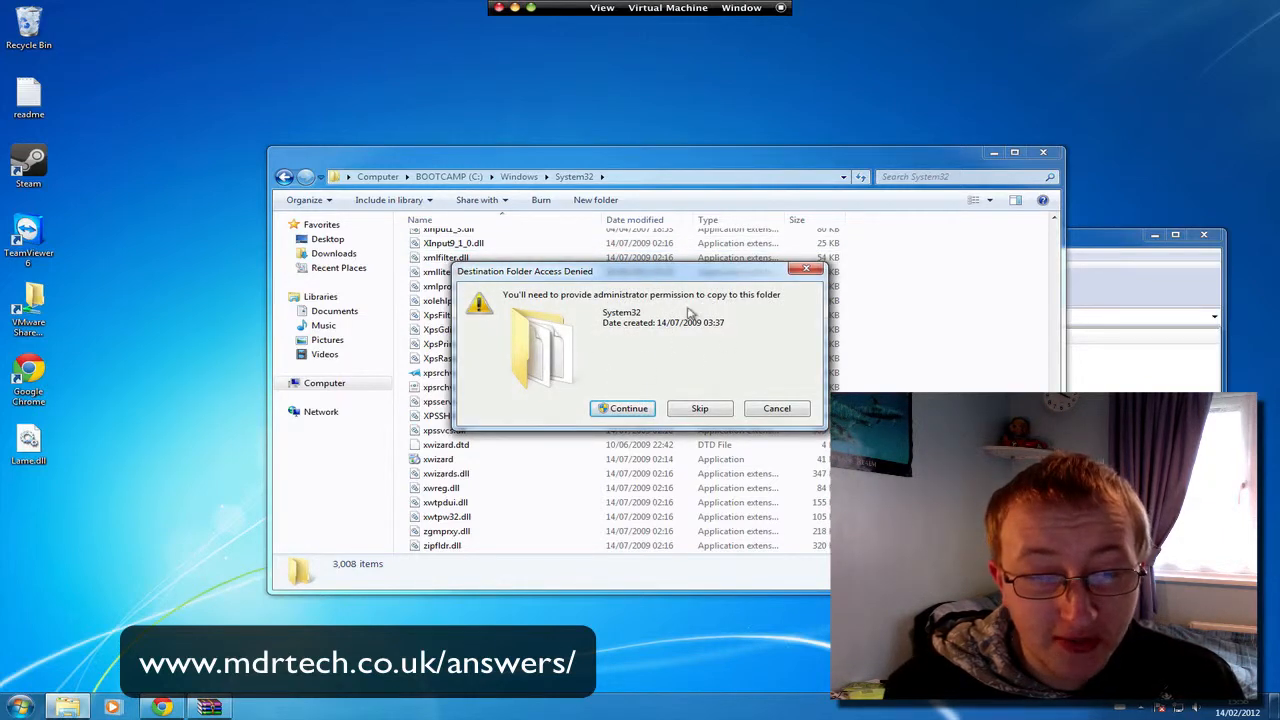
{"action": "mouse_move", "coordinate": [580, 356]}
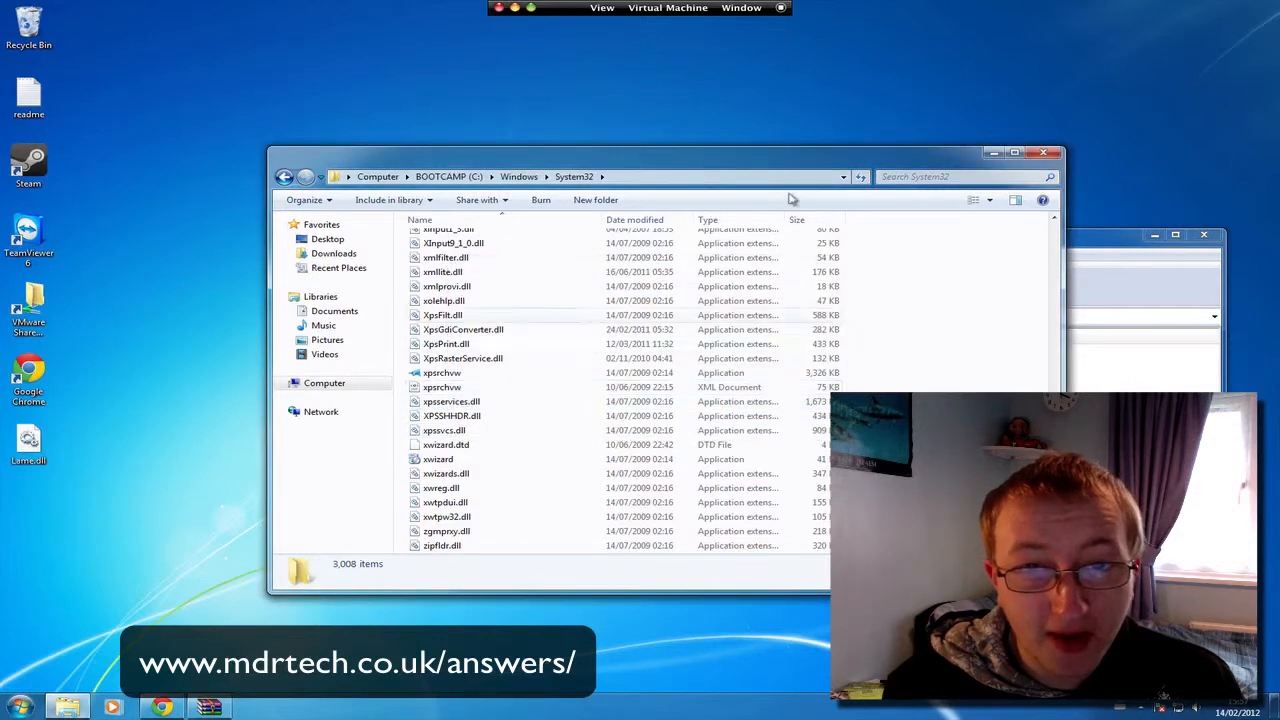
Step: Reposition the System32 window and select xwreg.dll in its listing
{"action": "left_click_drag", "start_coordinate": [660, 152], "coordinate": [640, 90]}
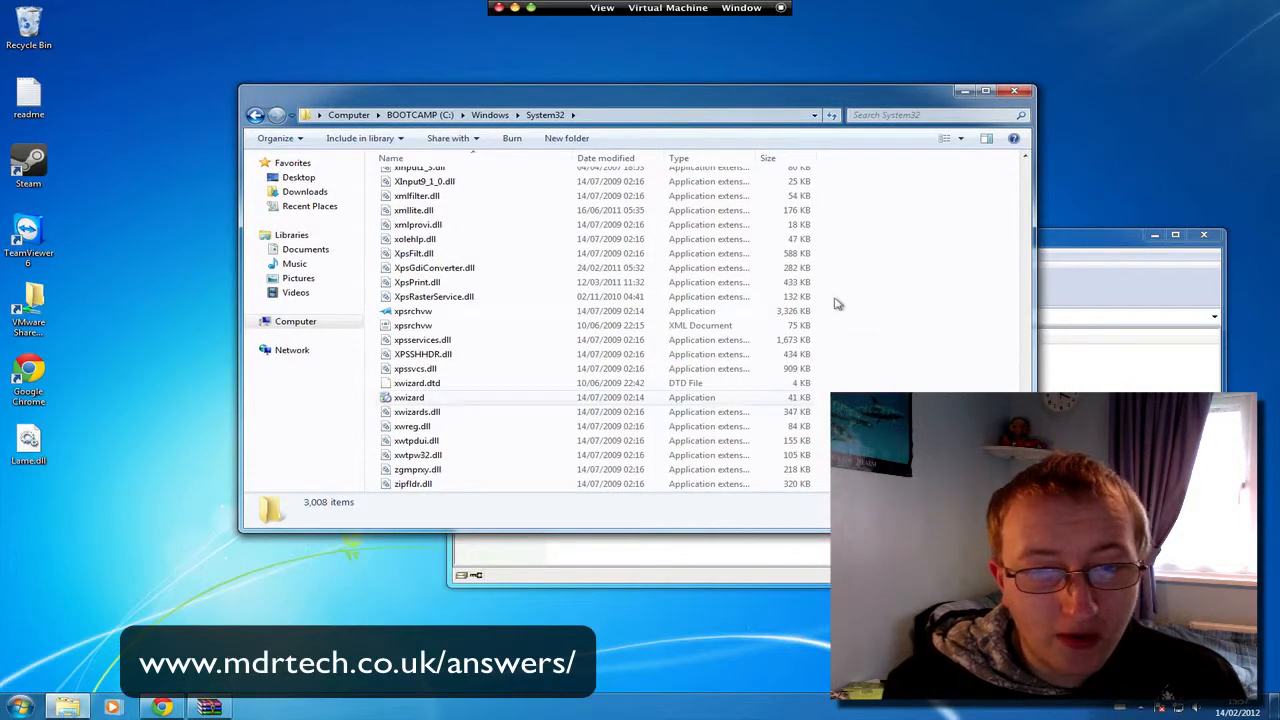
{"action": "mouse_move", "coordinate": [532, 390]}
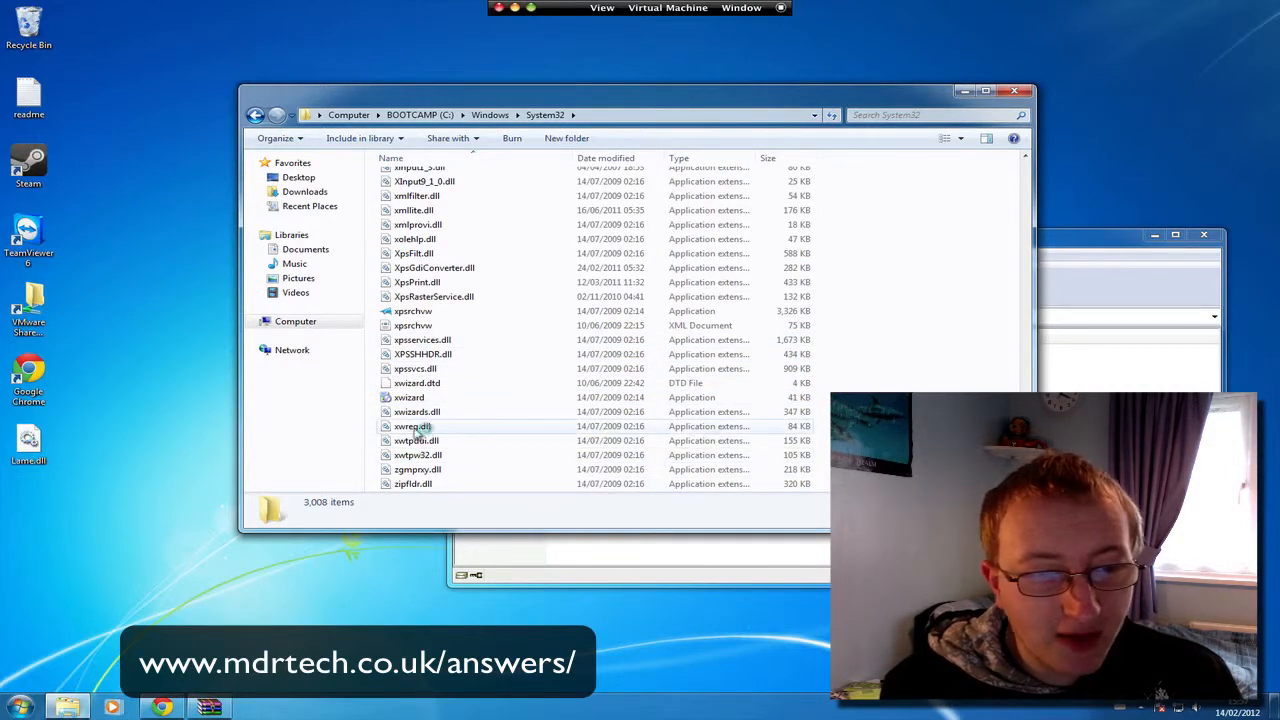
{"action": "left_click", "coordinate": [412, 426]}
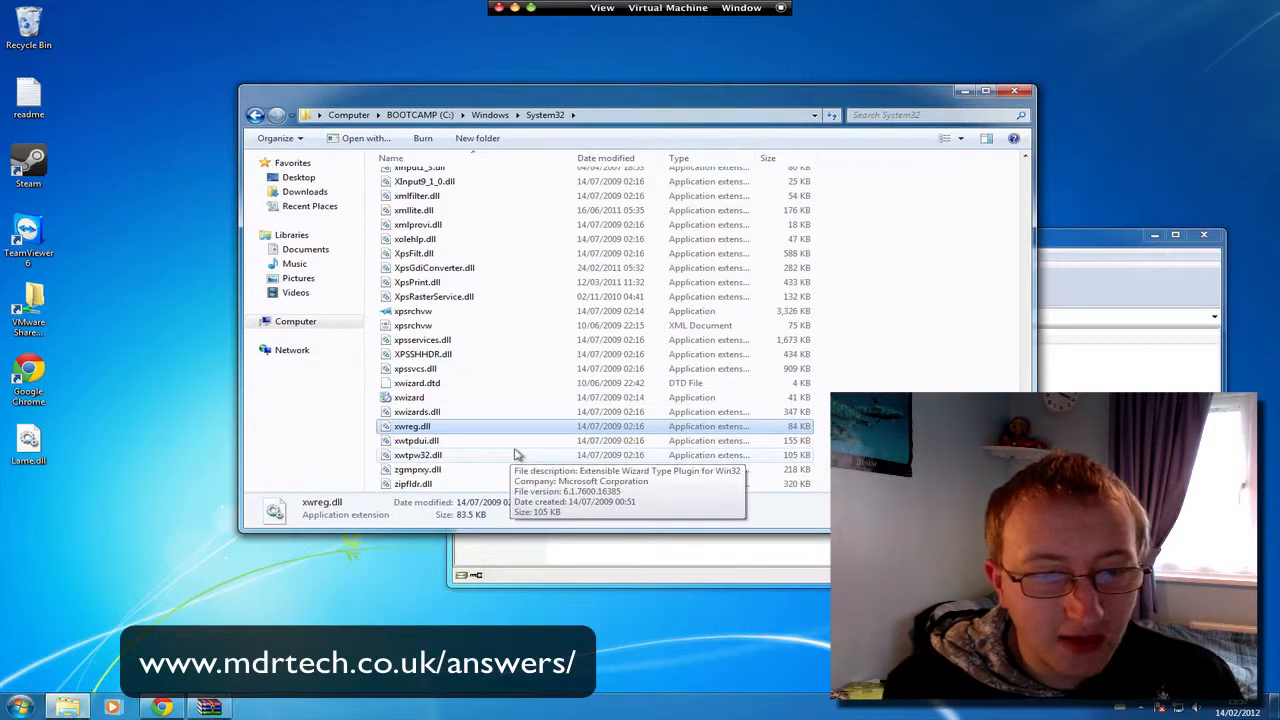
{"action": "mouse_move", "coordinate": [672, 292]}
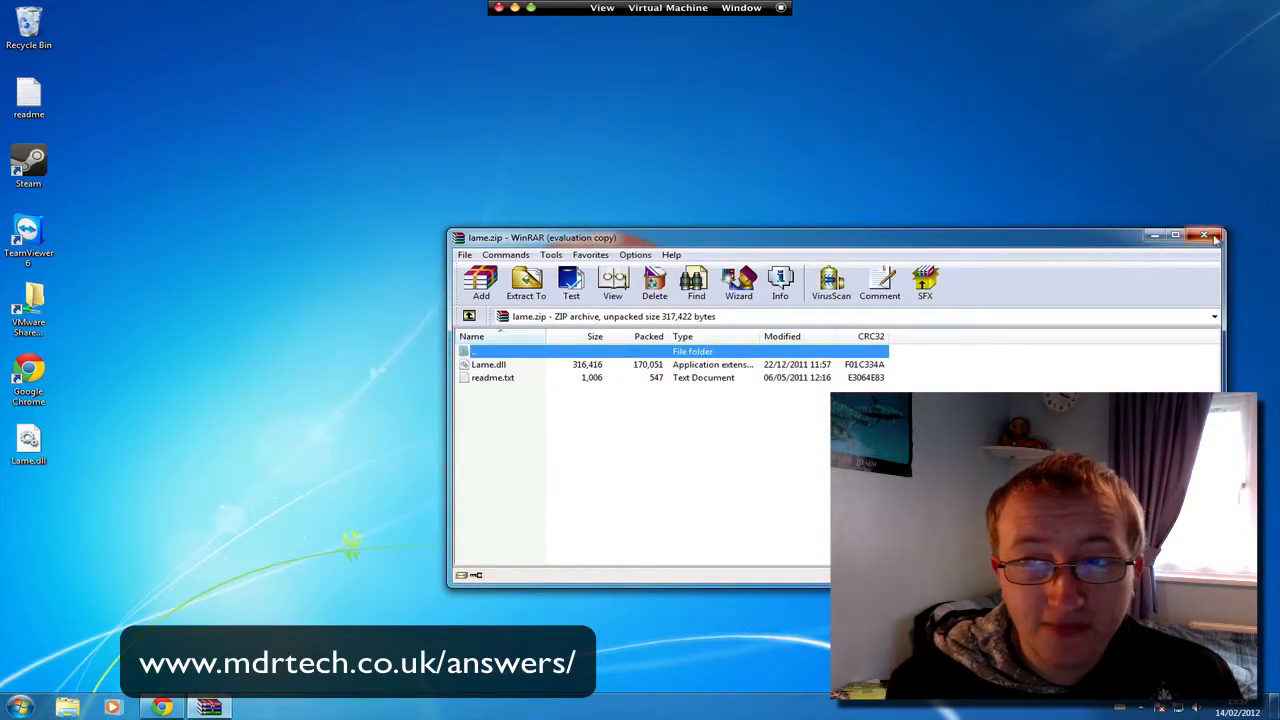
Step: Close the WinRAR lame.zip window, leaving only the desktop
{"action": "left_click", "coordinate": [1212, 236]}
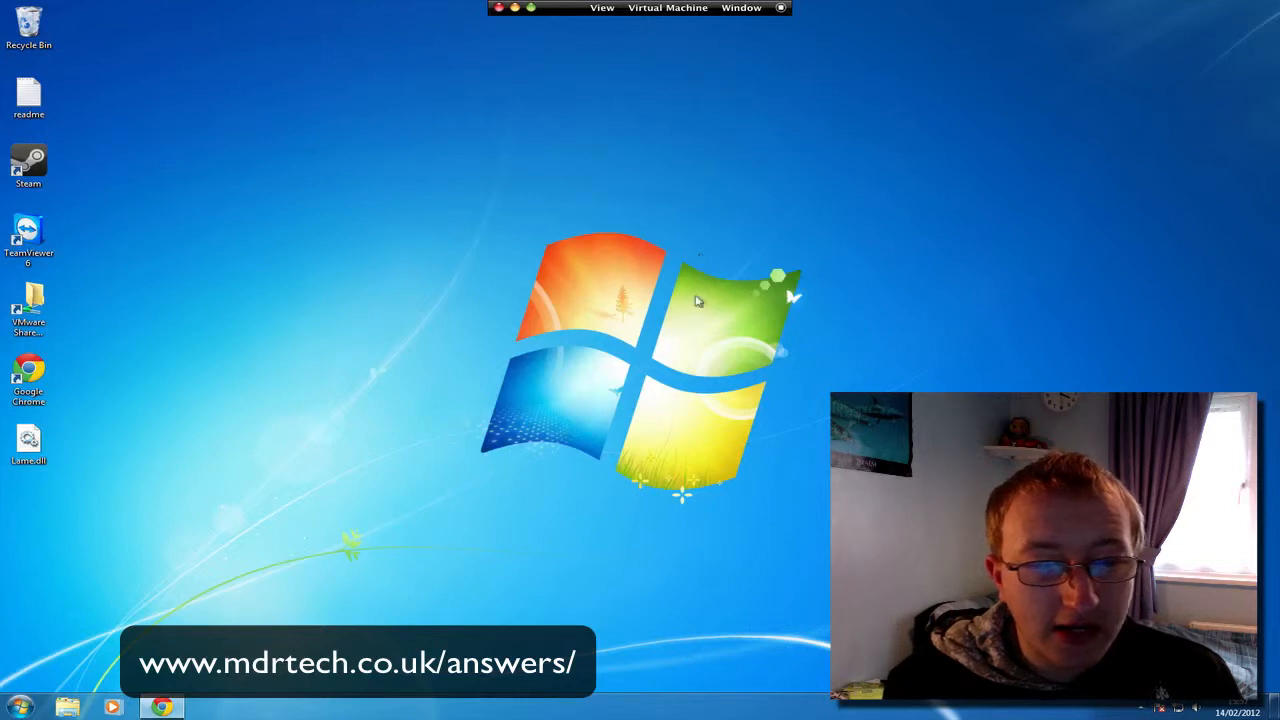
{"action": "mouse_move", "coordinate": [696, 300]}
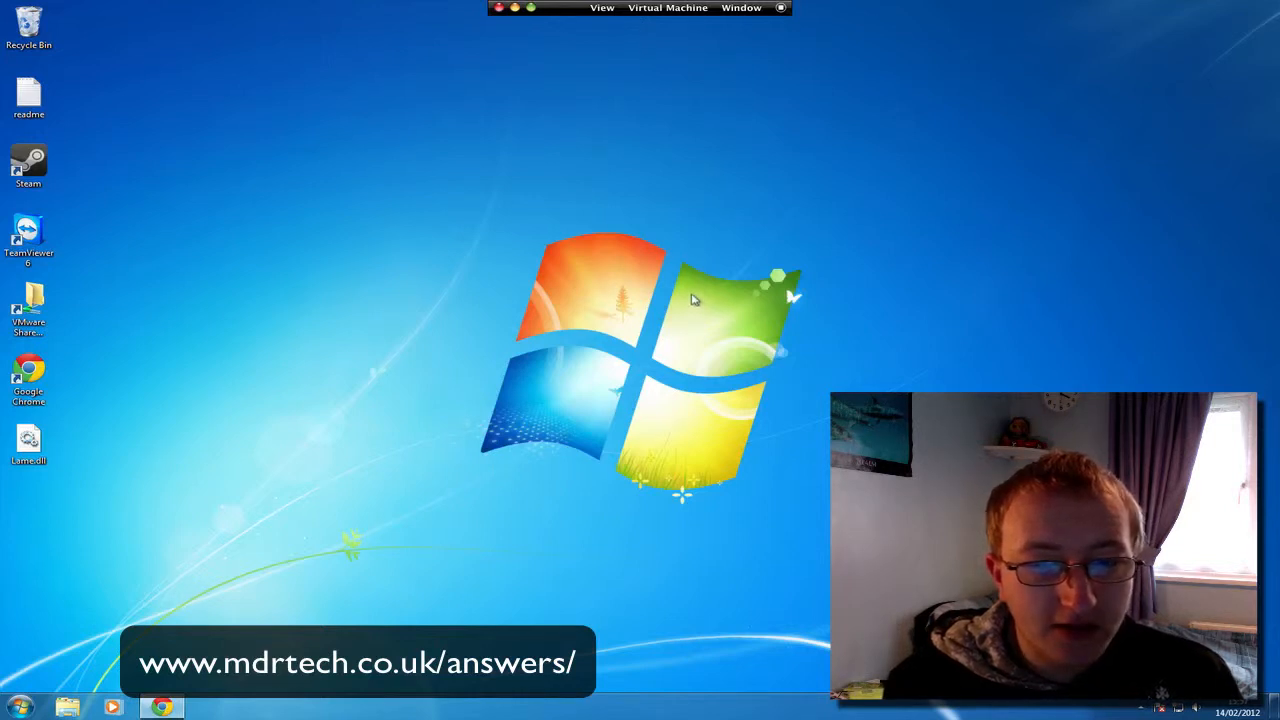